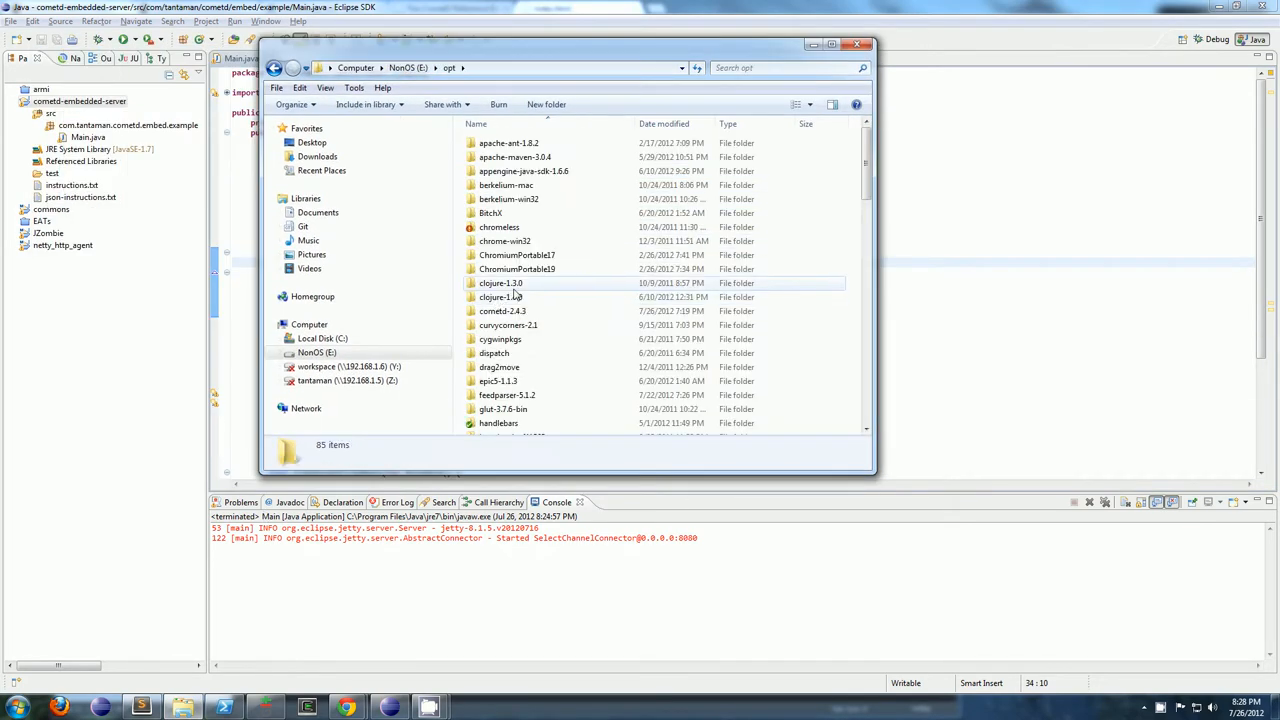
Browse E:\opt, selecting the jetty-8 and cometd-2.4.3 folders, then close Explorer
scroll("down", 3)
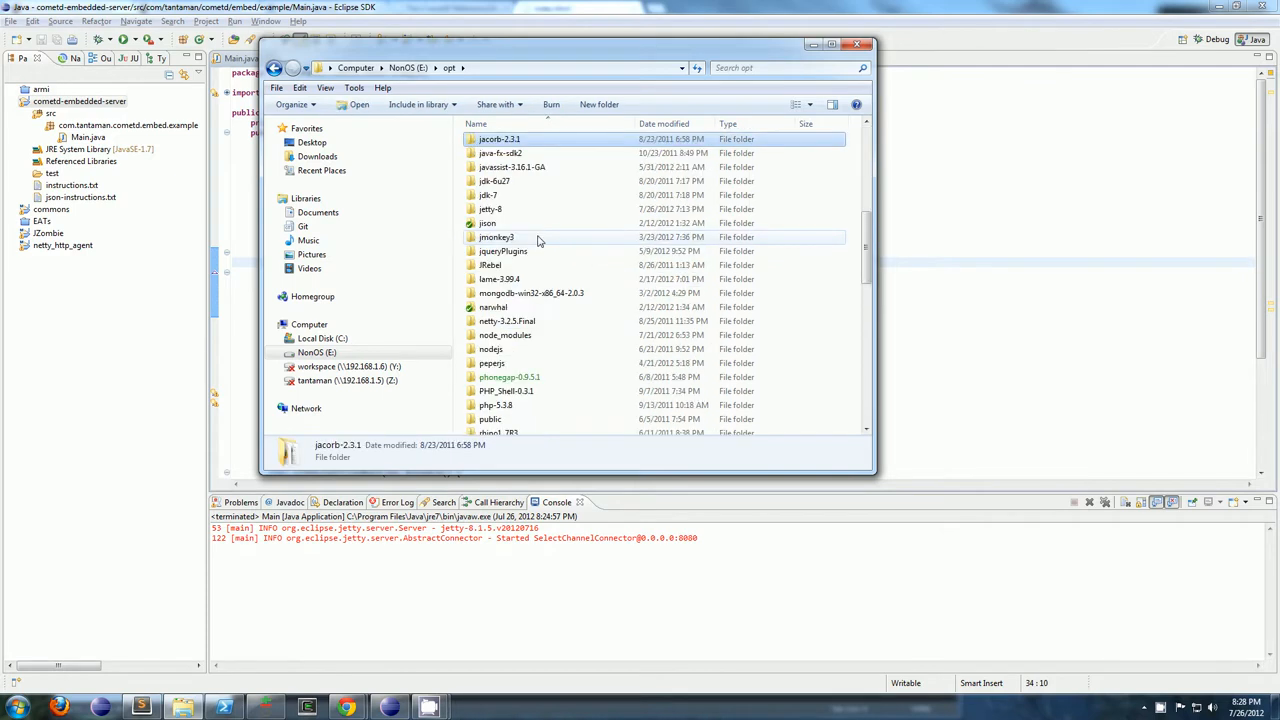
left_click(490, 209)
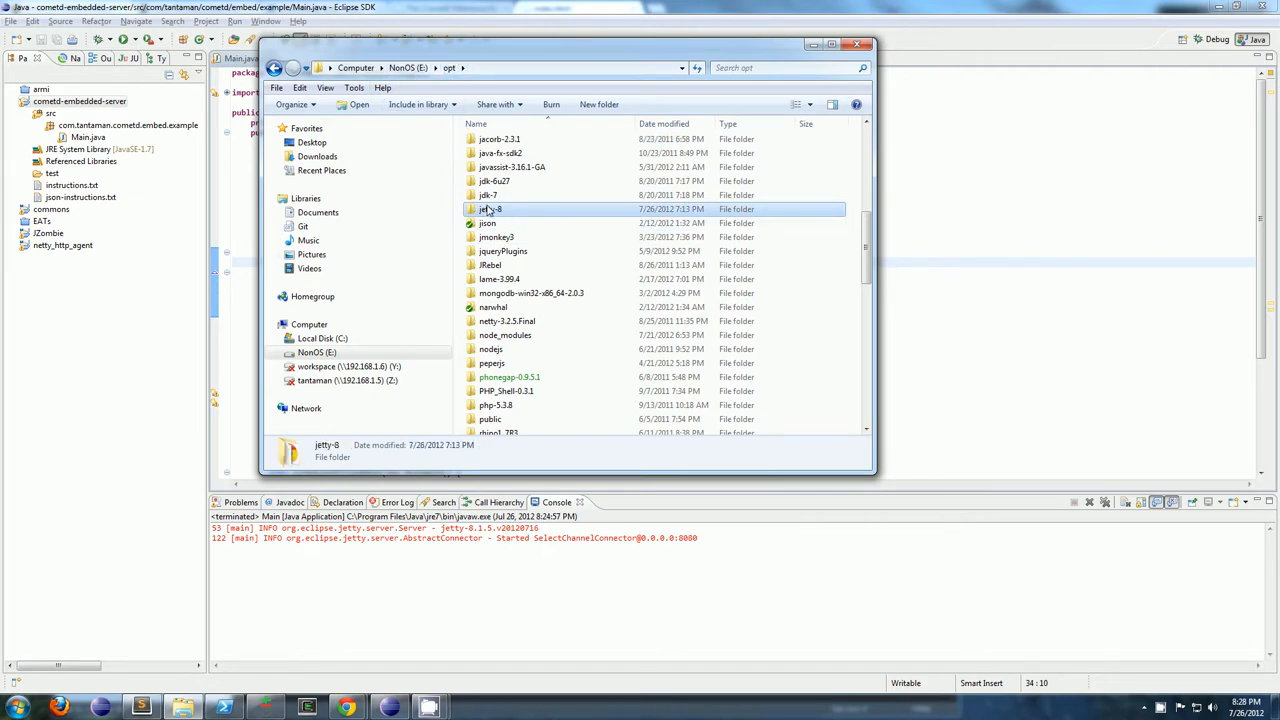
mouse_move(508, 216)
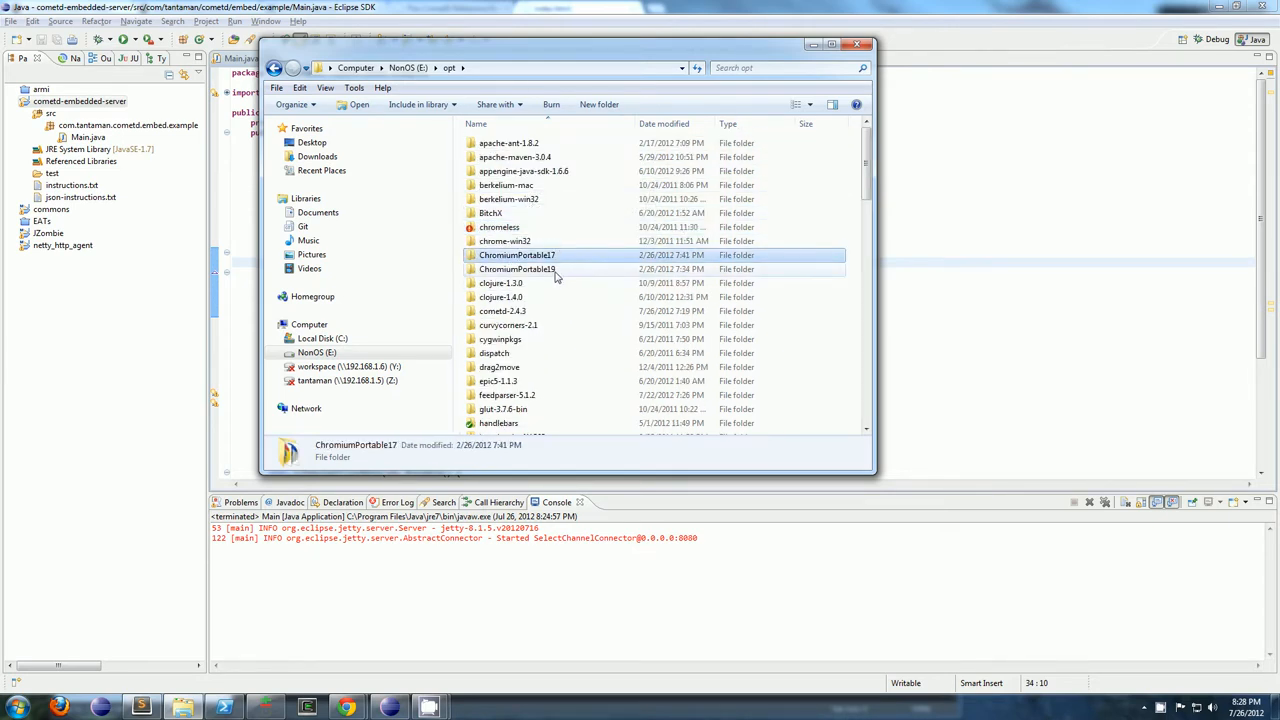
double_click(502, 311)
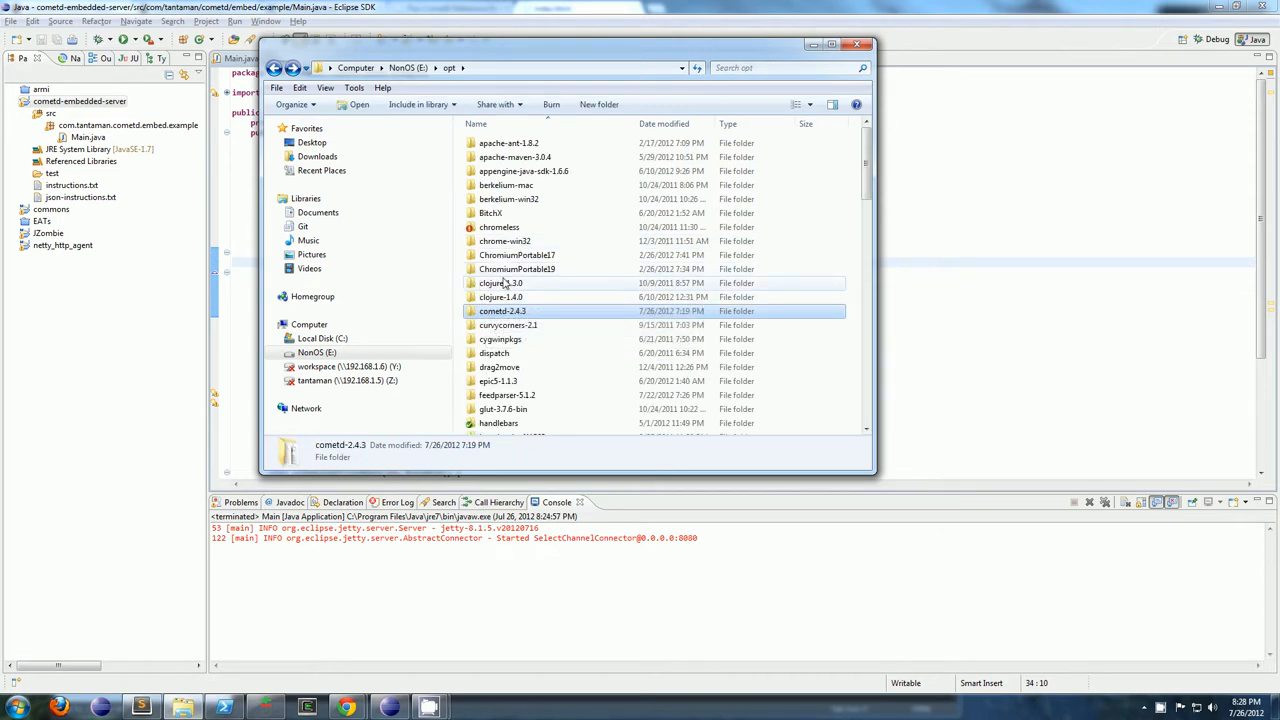
scroll("down", 3)
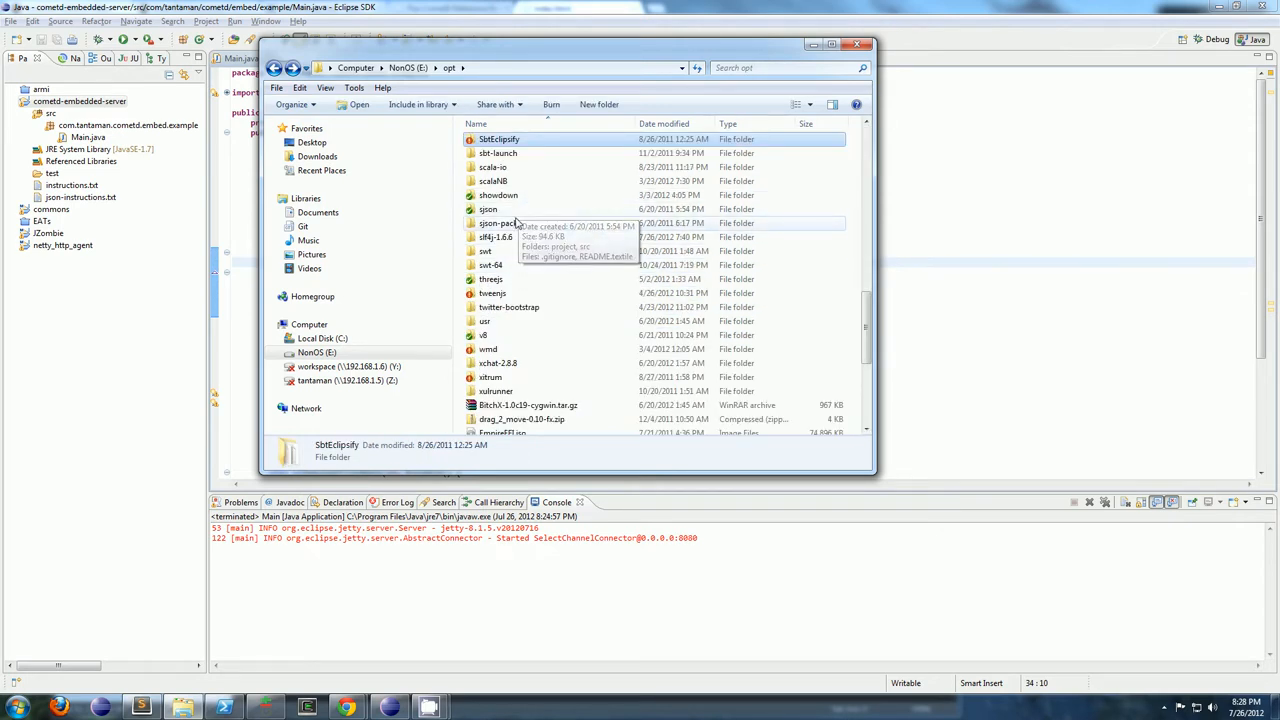
left_click(495, 237)
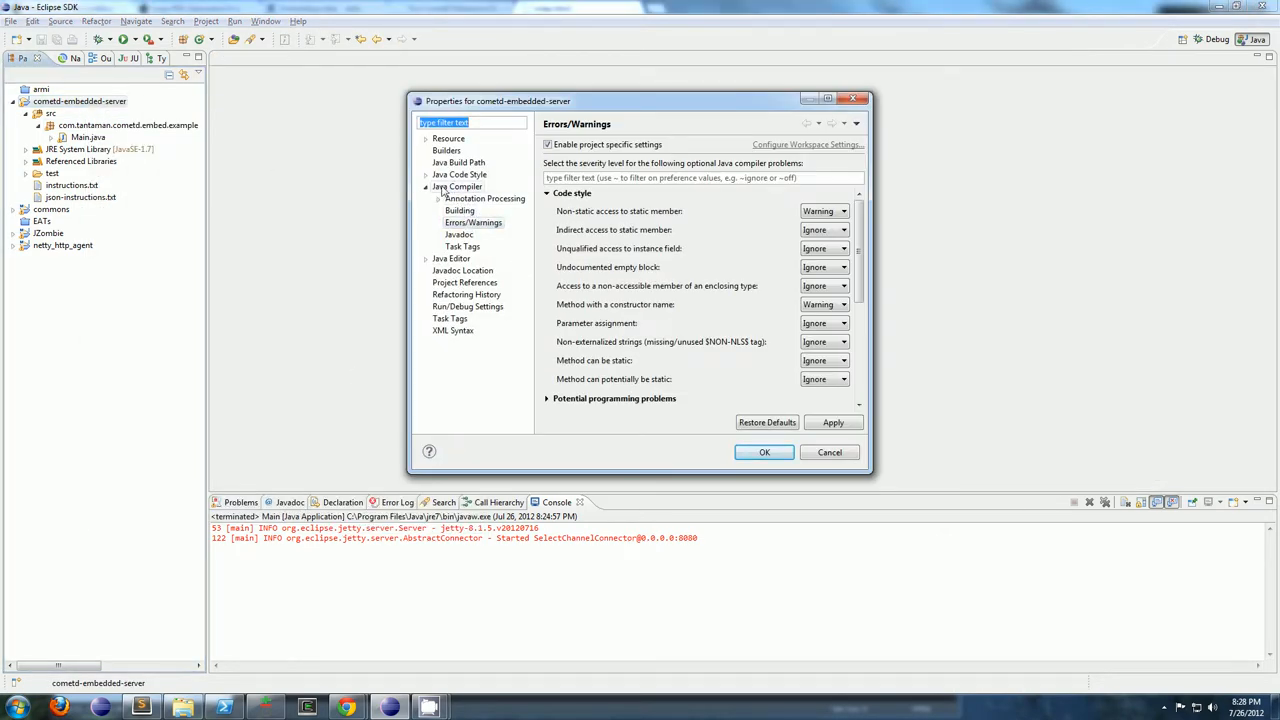
Show the Java Build Path libraries and select the slf4j jars
left_click(457, 186)
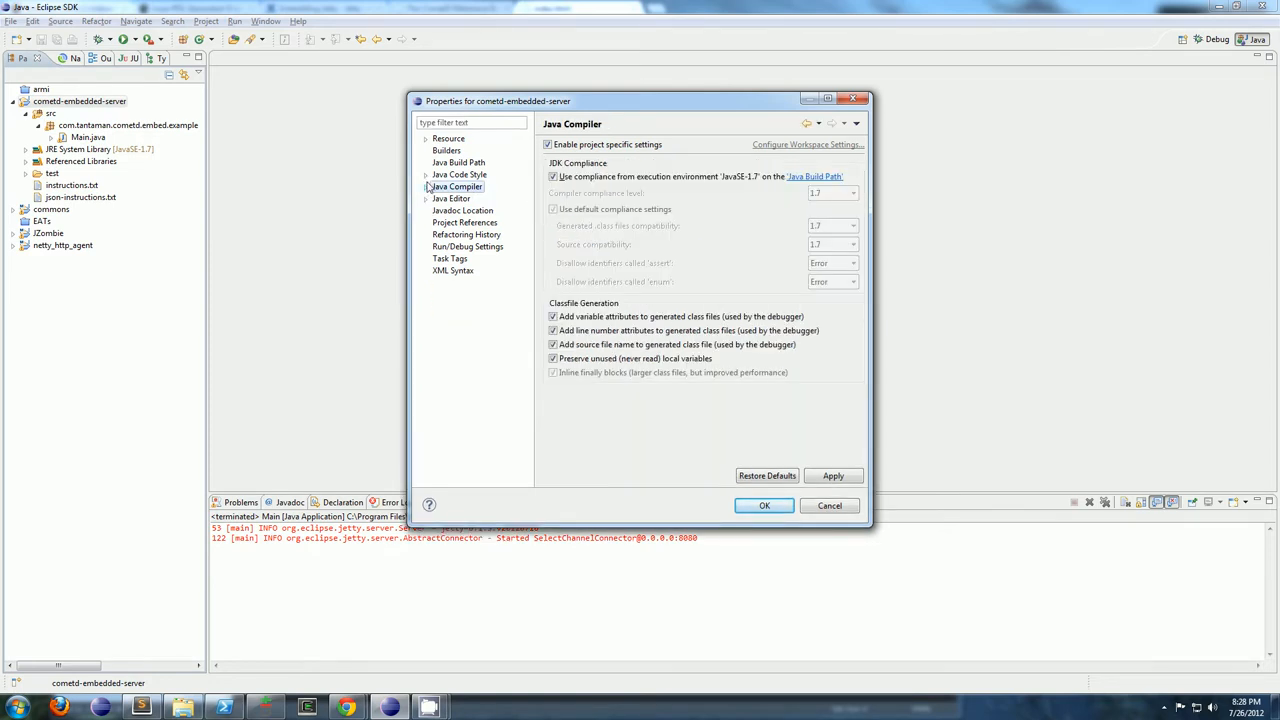
left_click(458, 162)
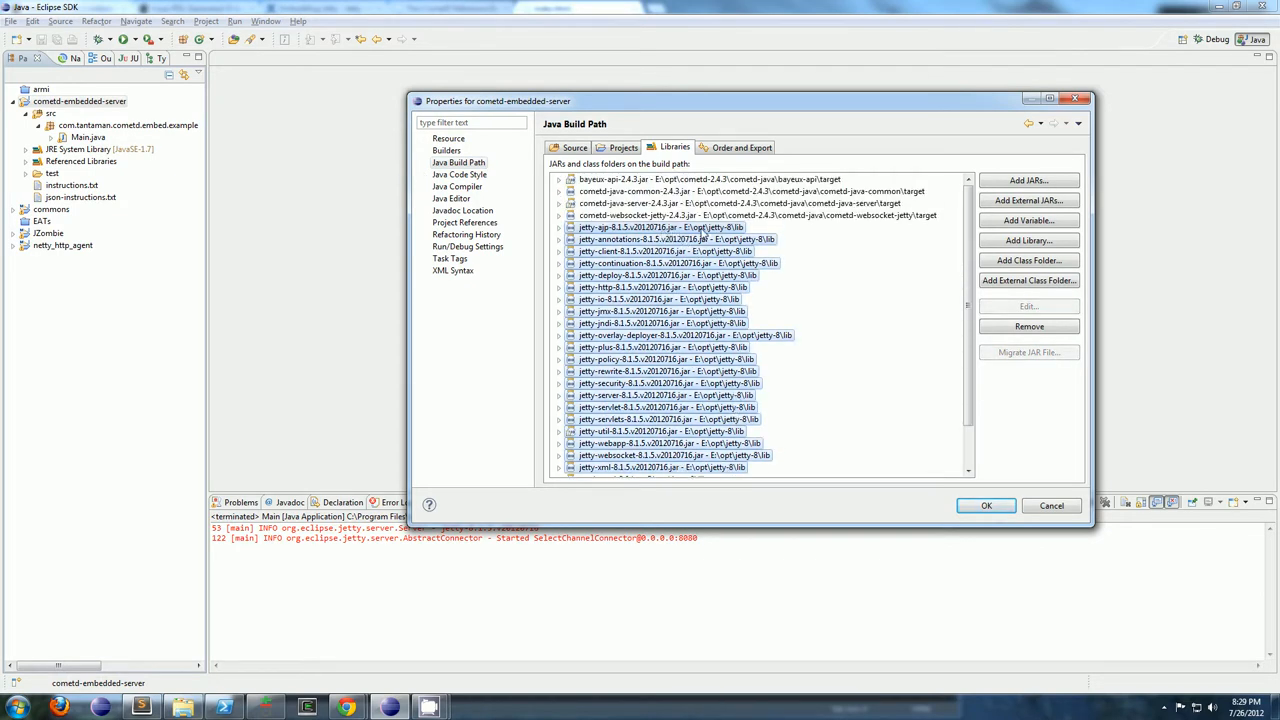
mouse_move(705, 232)
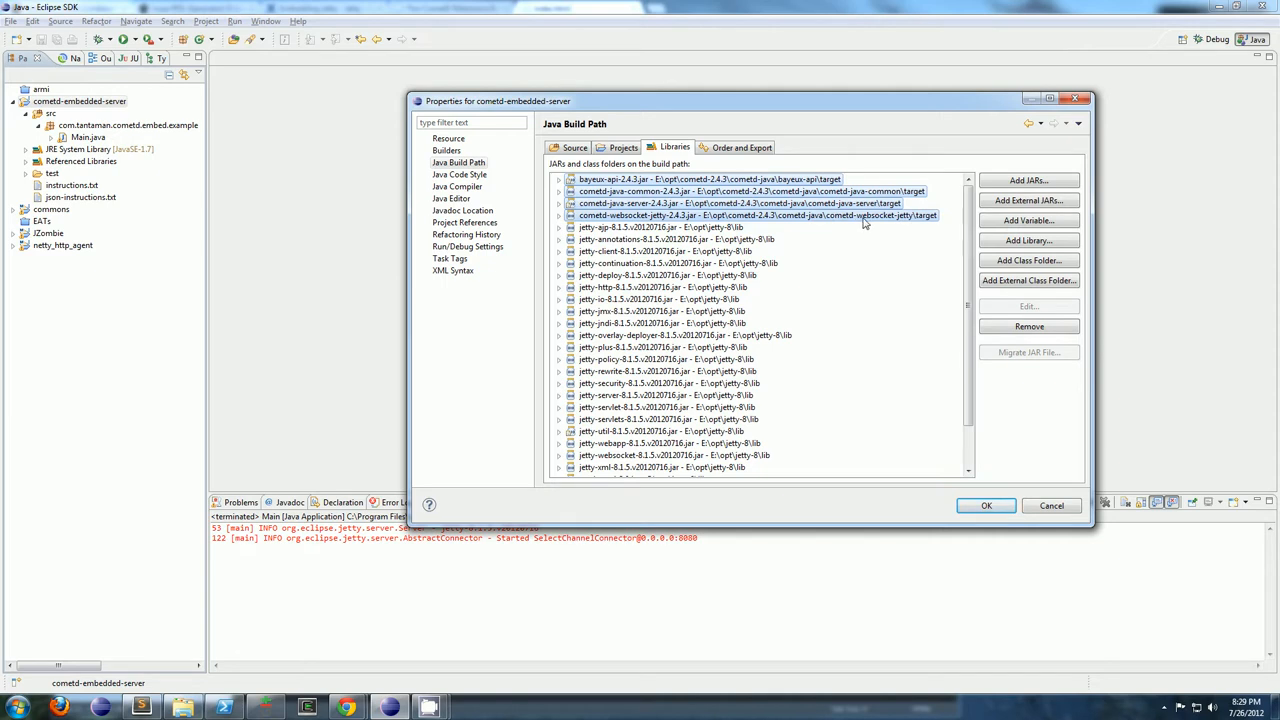
mouse_move(831, 221)
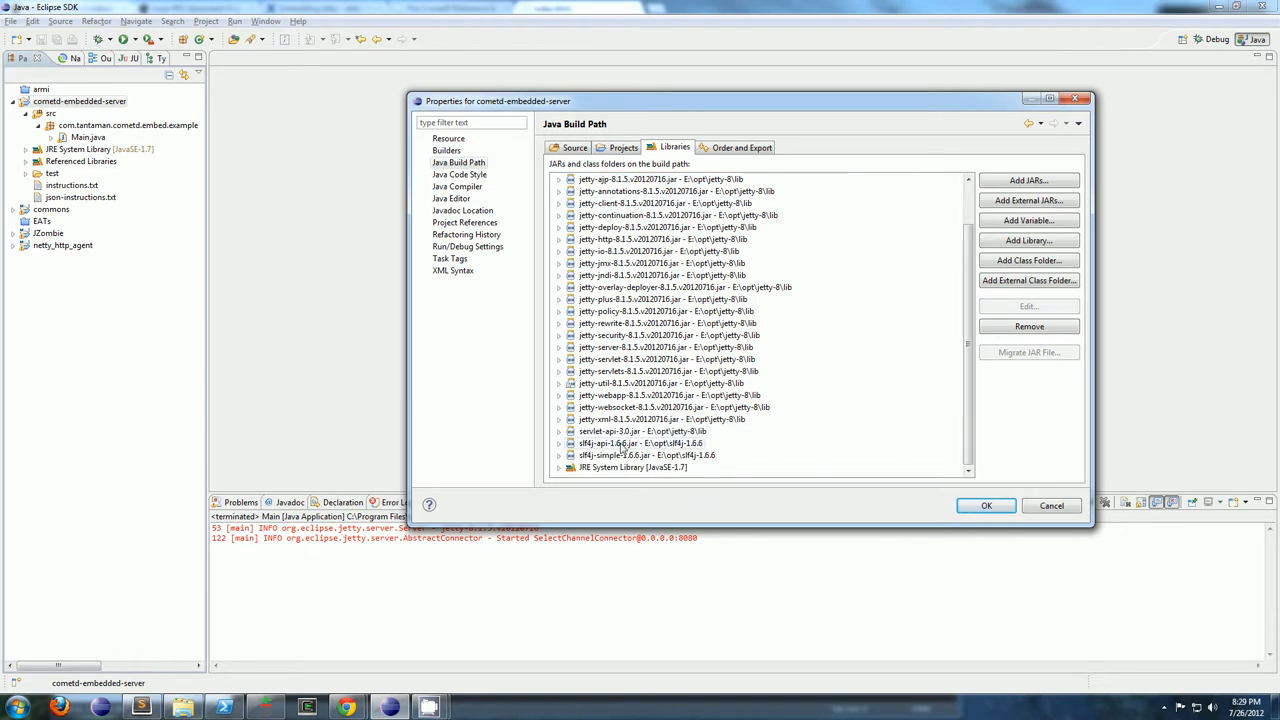
left_click(647, 455)
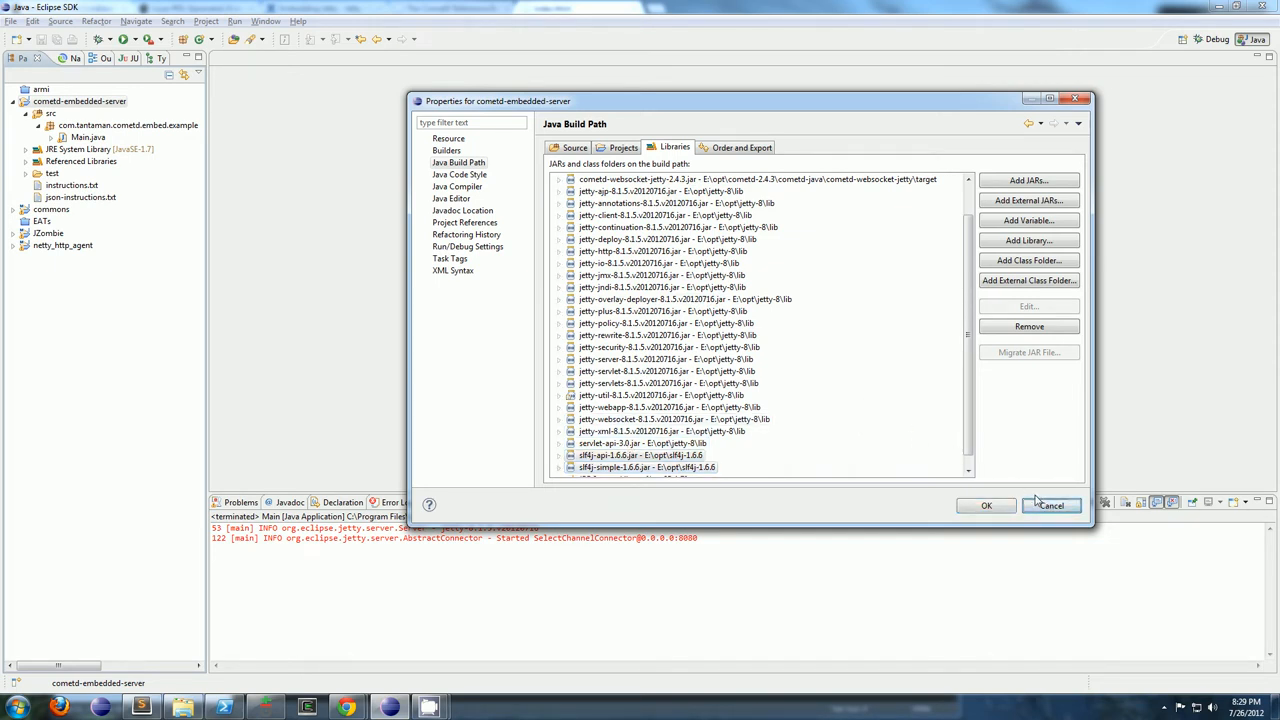
Set Forbidden reference under Deprecated and restricted API to Warning and confirm with OK
left_click(457, 187)
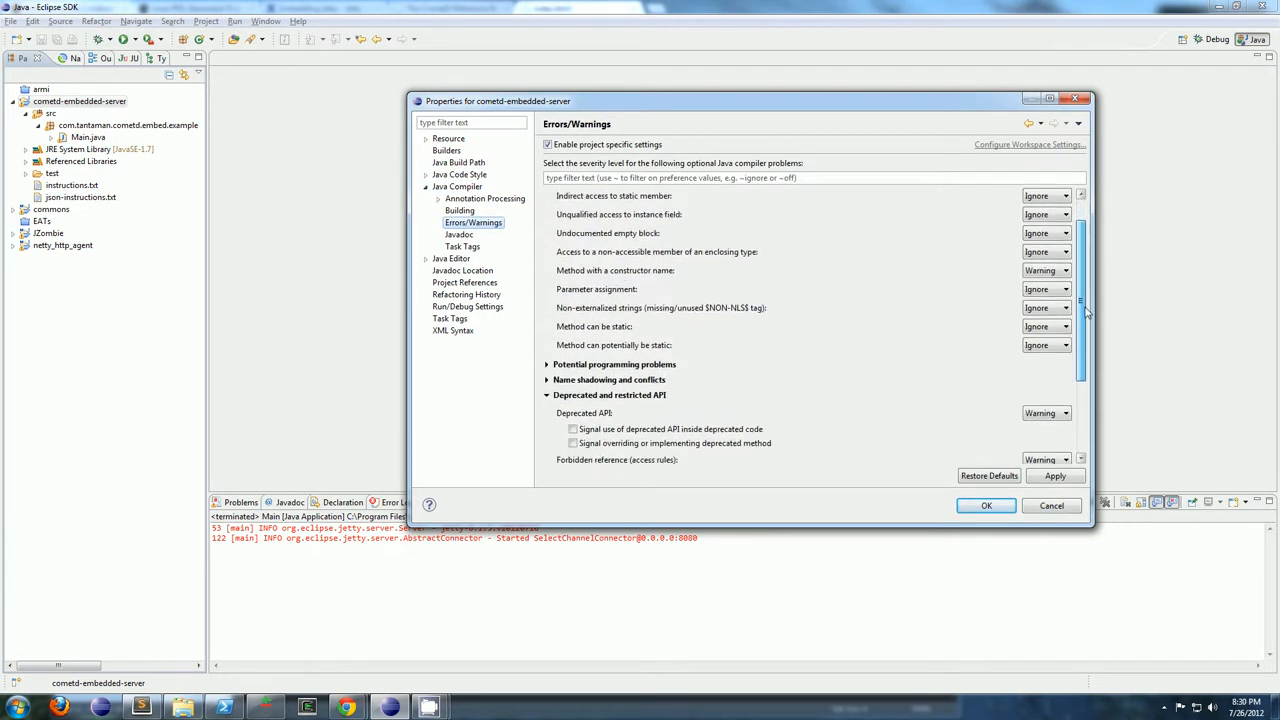
scroll("down", 3)
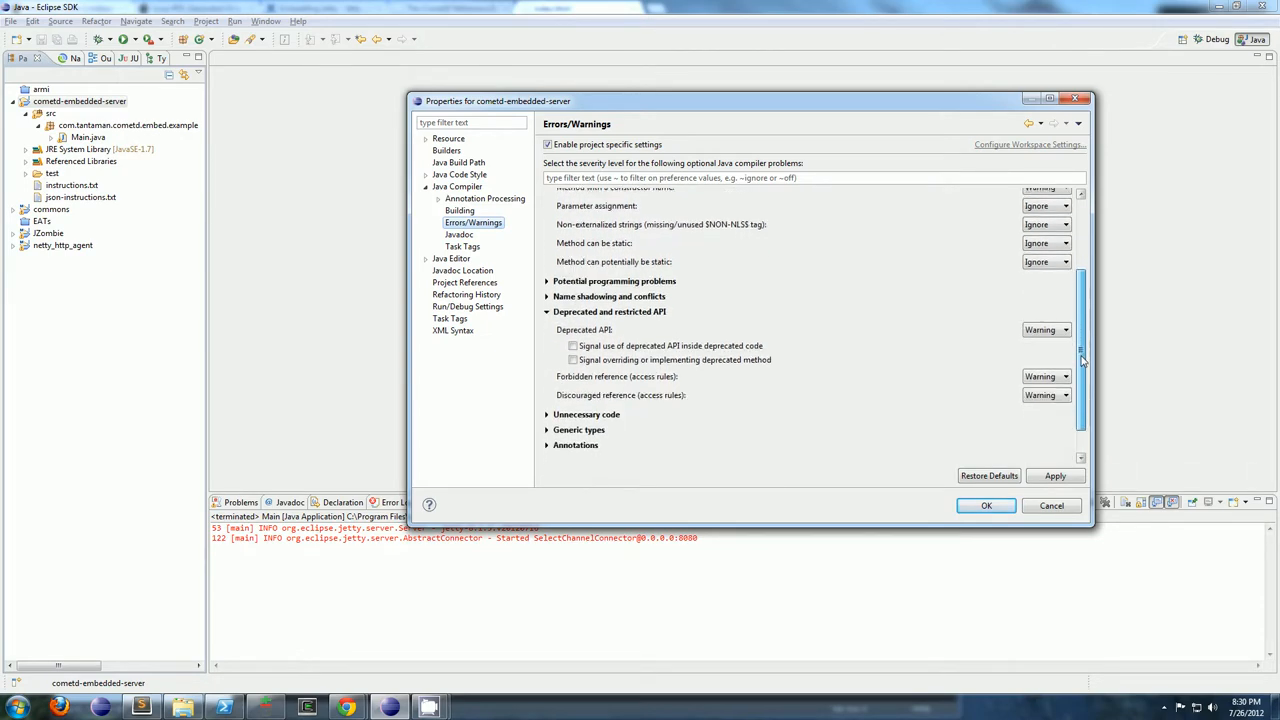
scroll("down", 3)
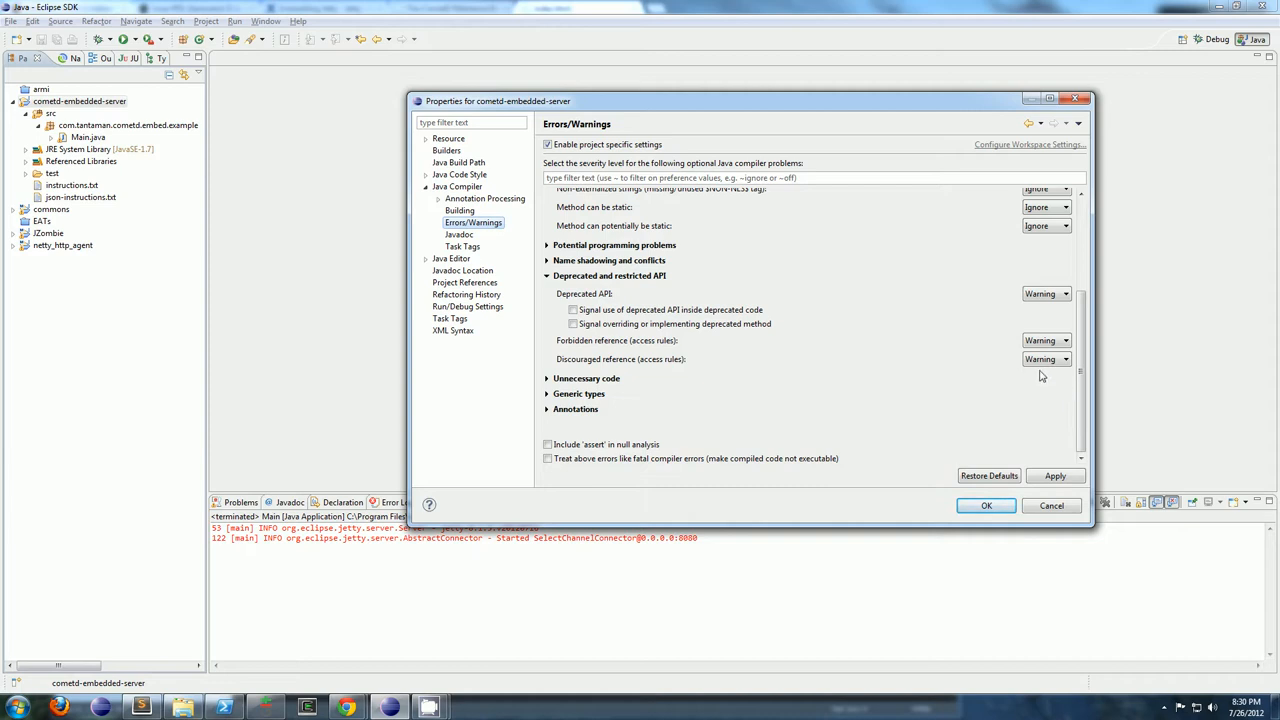
left_click(1046, 340)
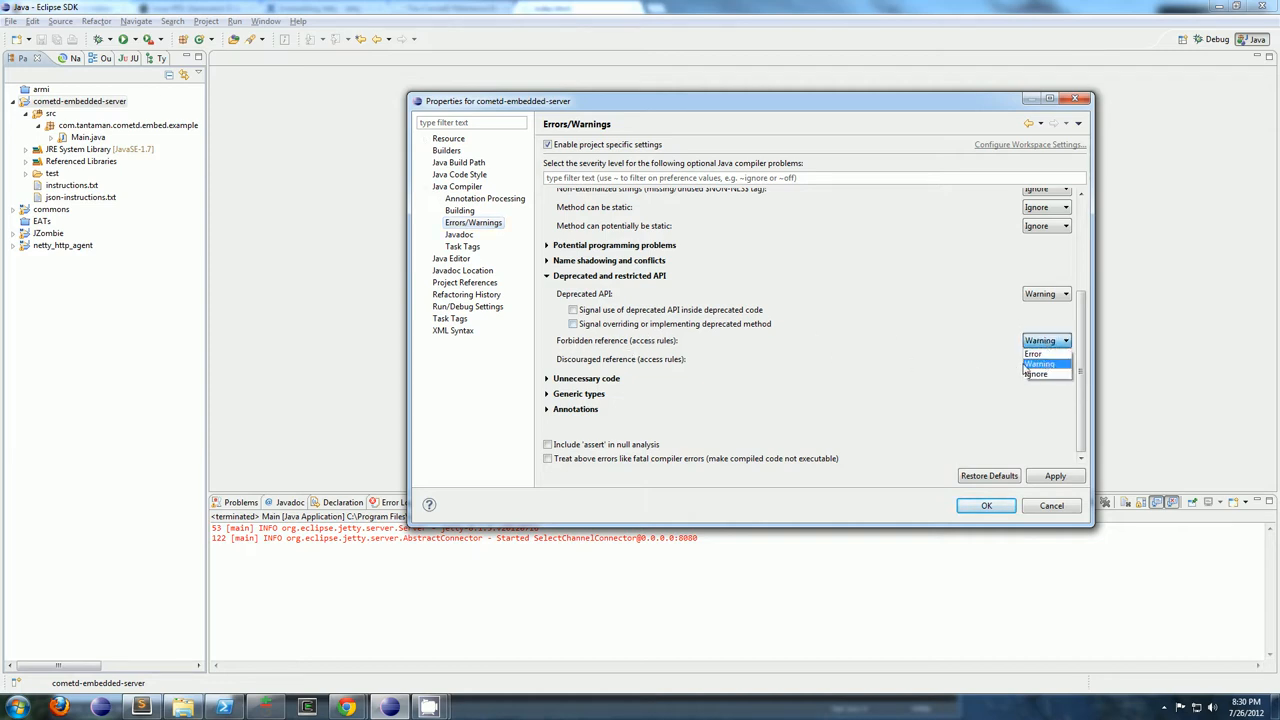
left_click(1040, 363)
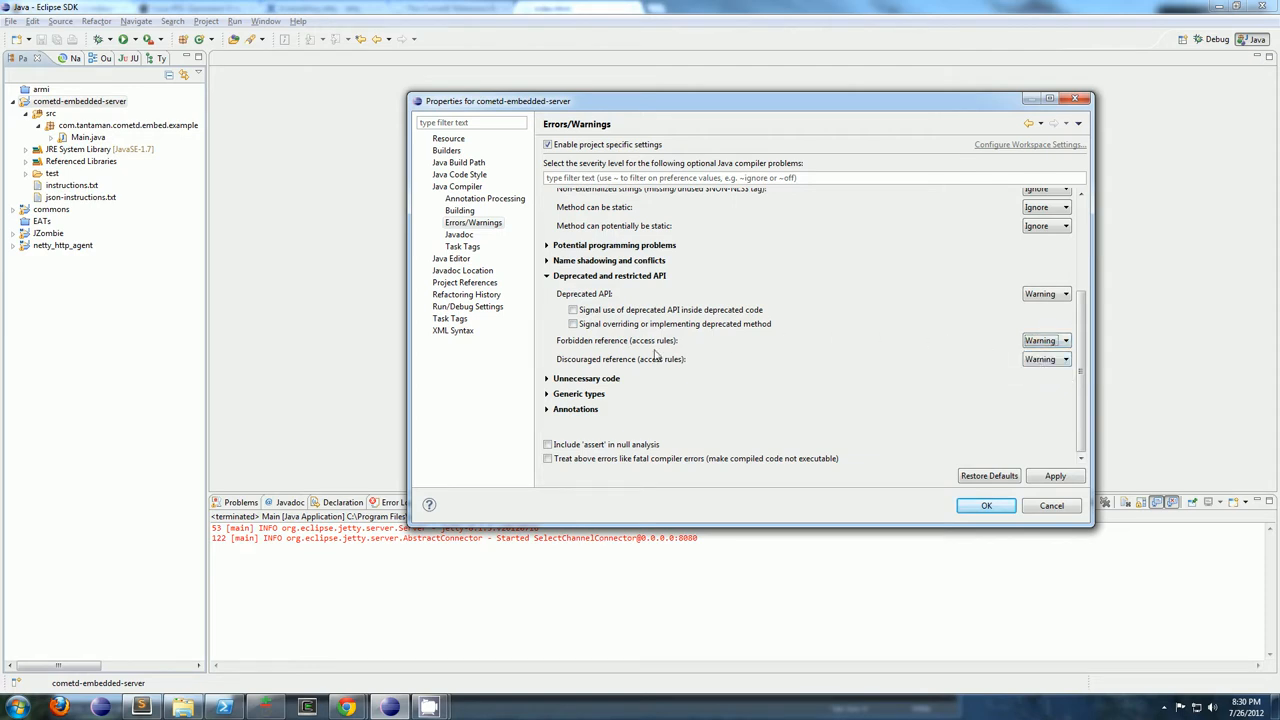
mouse_move(947, 477)
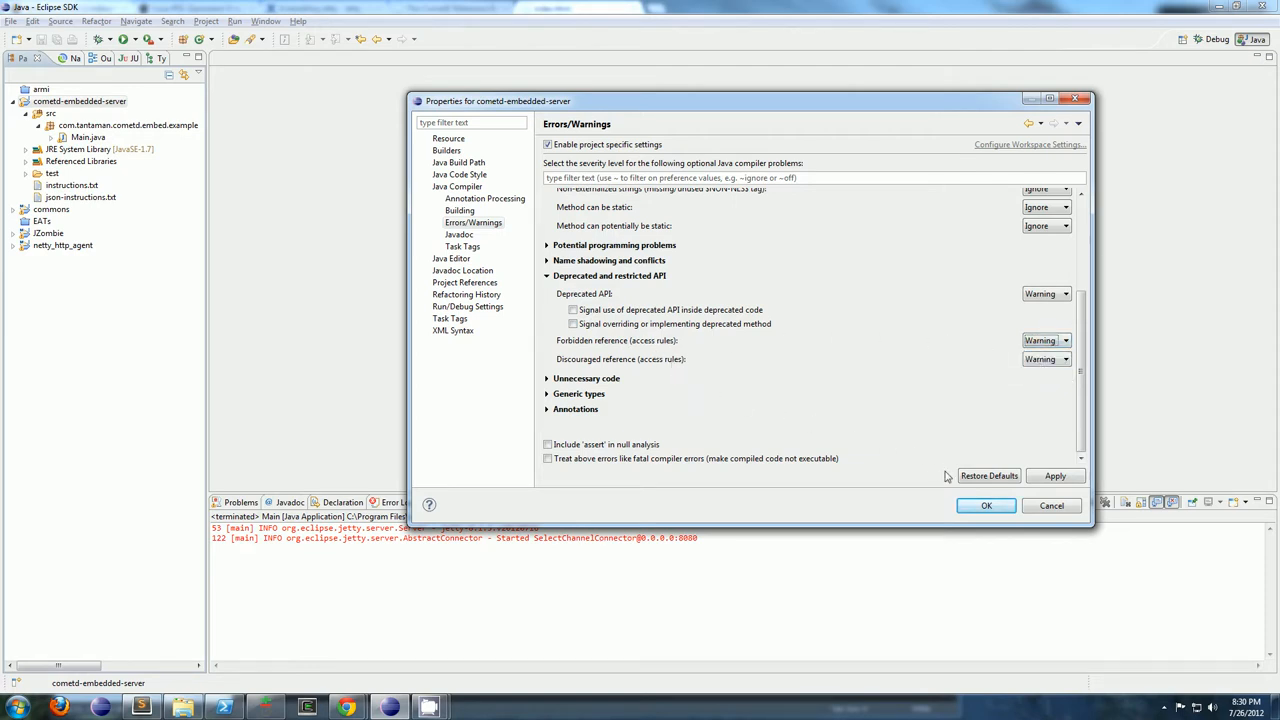
left_click(1051, 505)
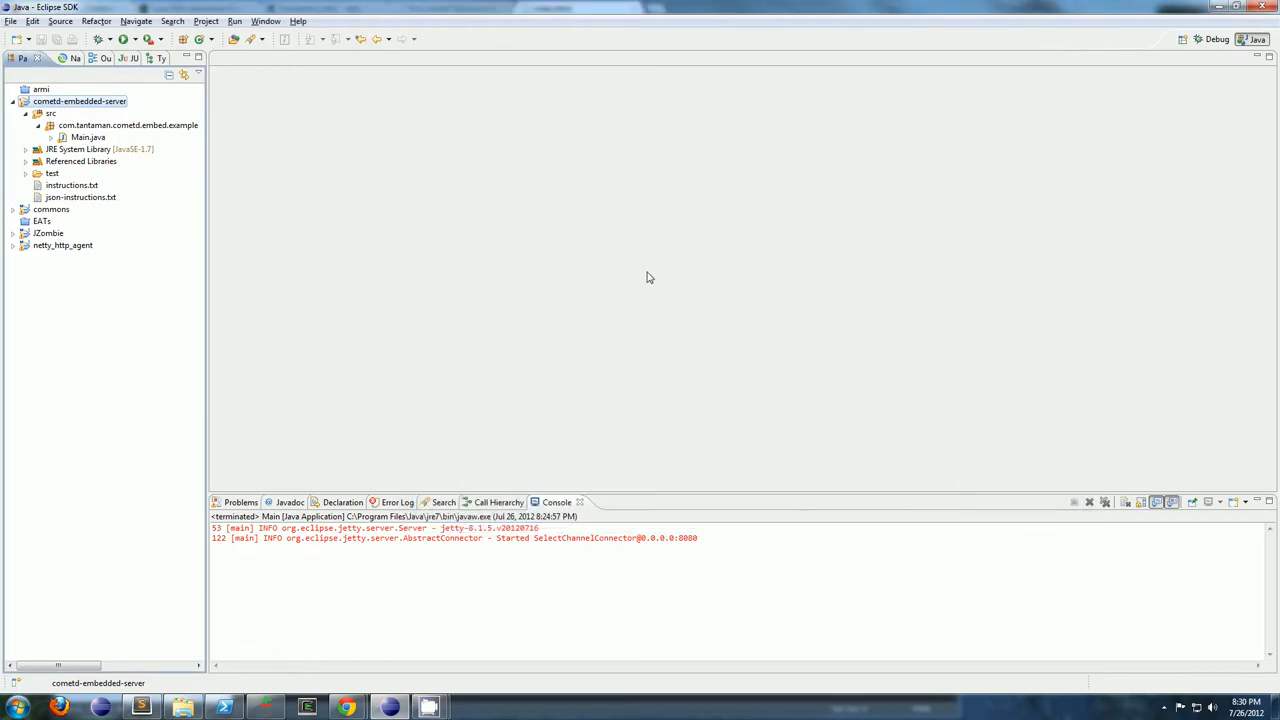
Open Main.java from com.tantaman.cometd.embed.example in the editor
left_click(88, 137)
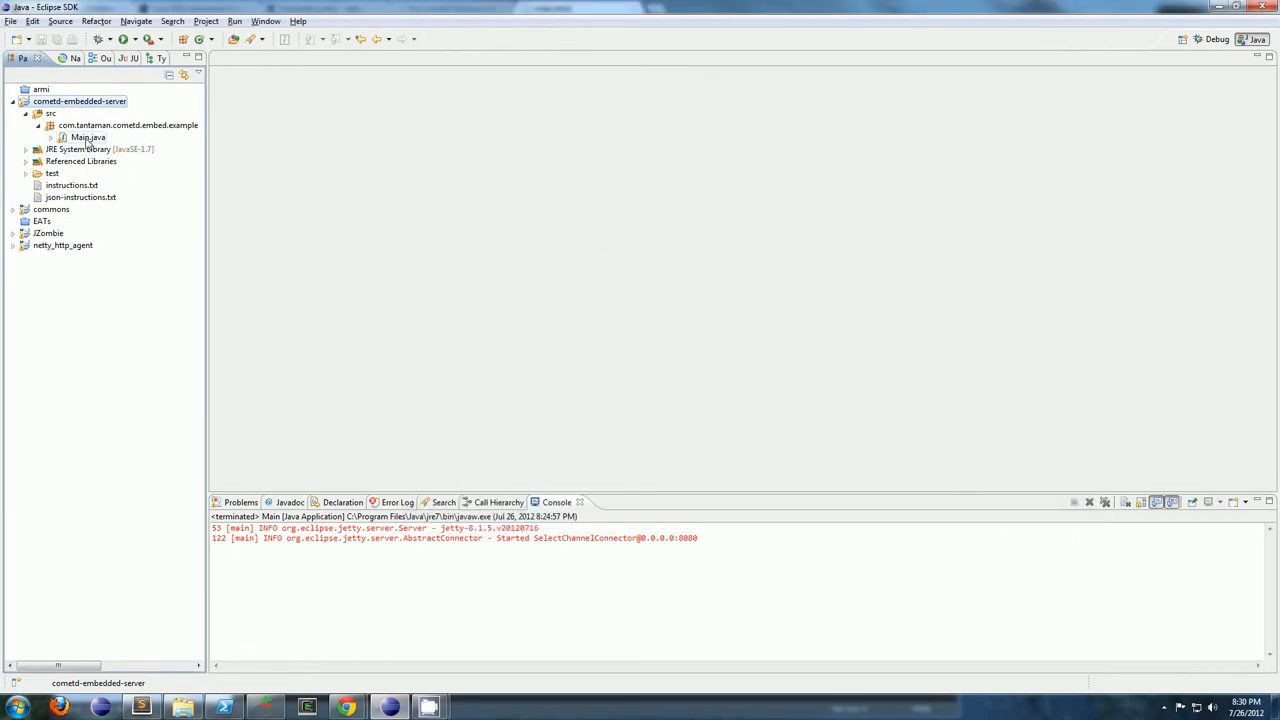
double_click(88, 137)
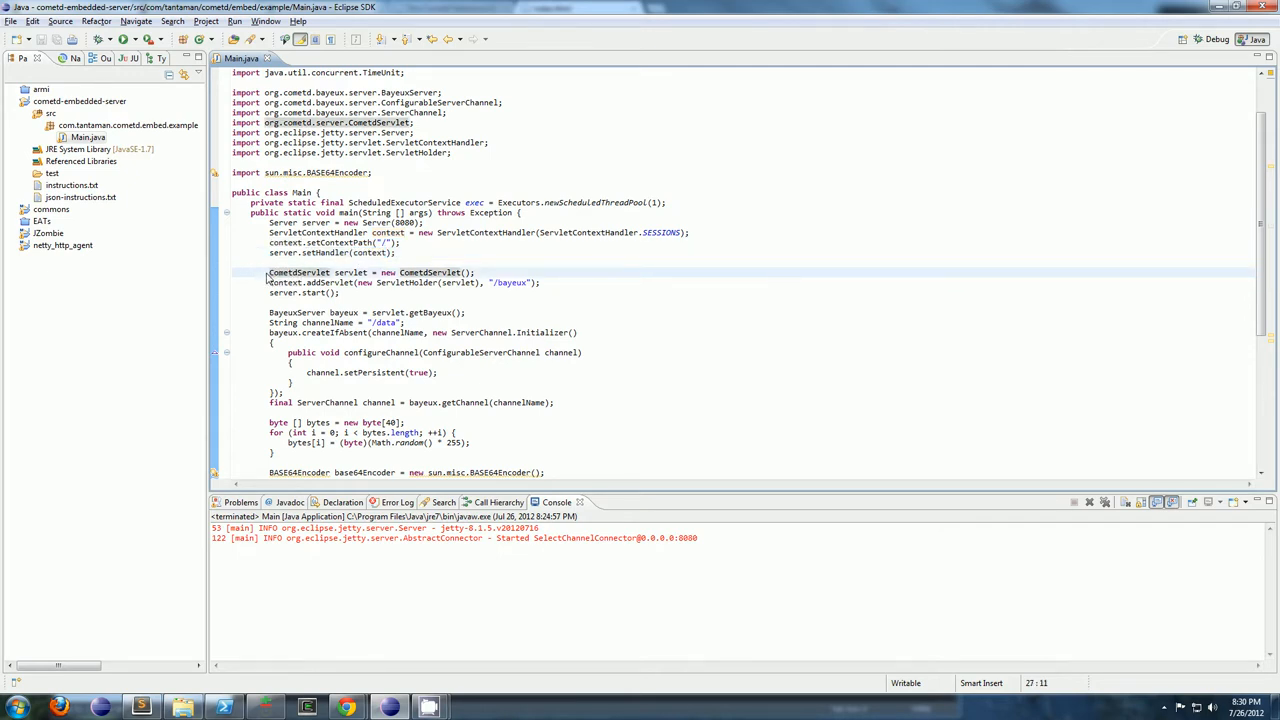
Highlight the CometdServlet creation line and its ServletHolder wrapper in Main.java
triple_click(370, 272)
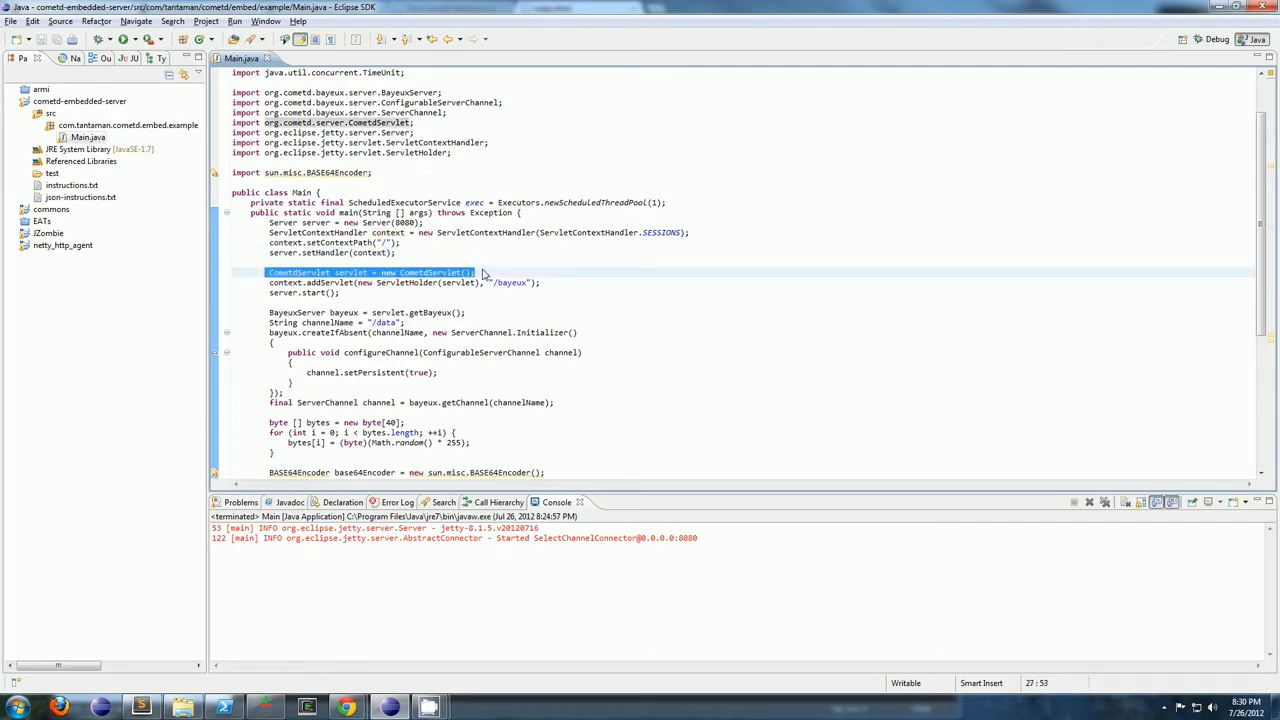
mouse_move(430, 272)
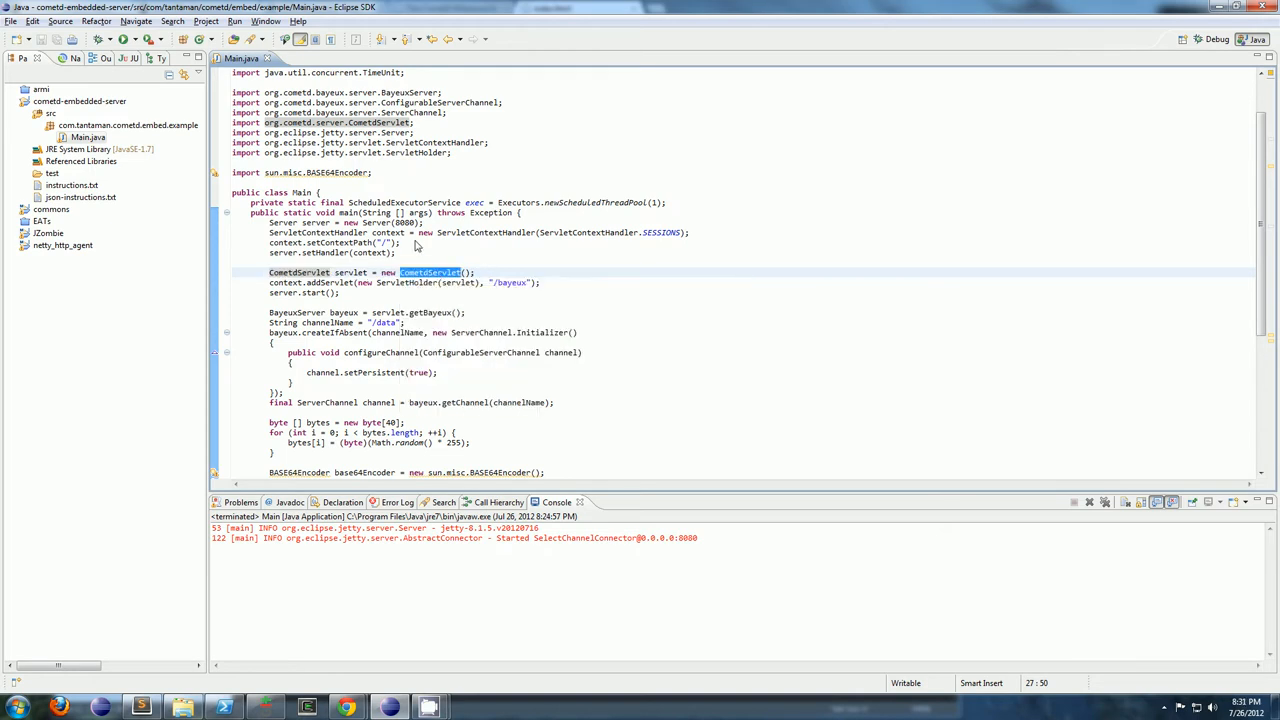
mouse_move(300, 128)
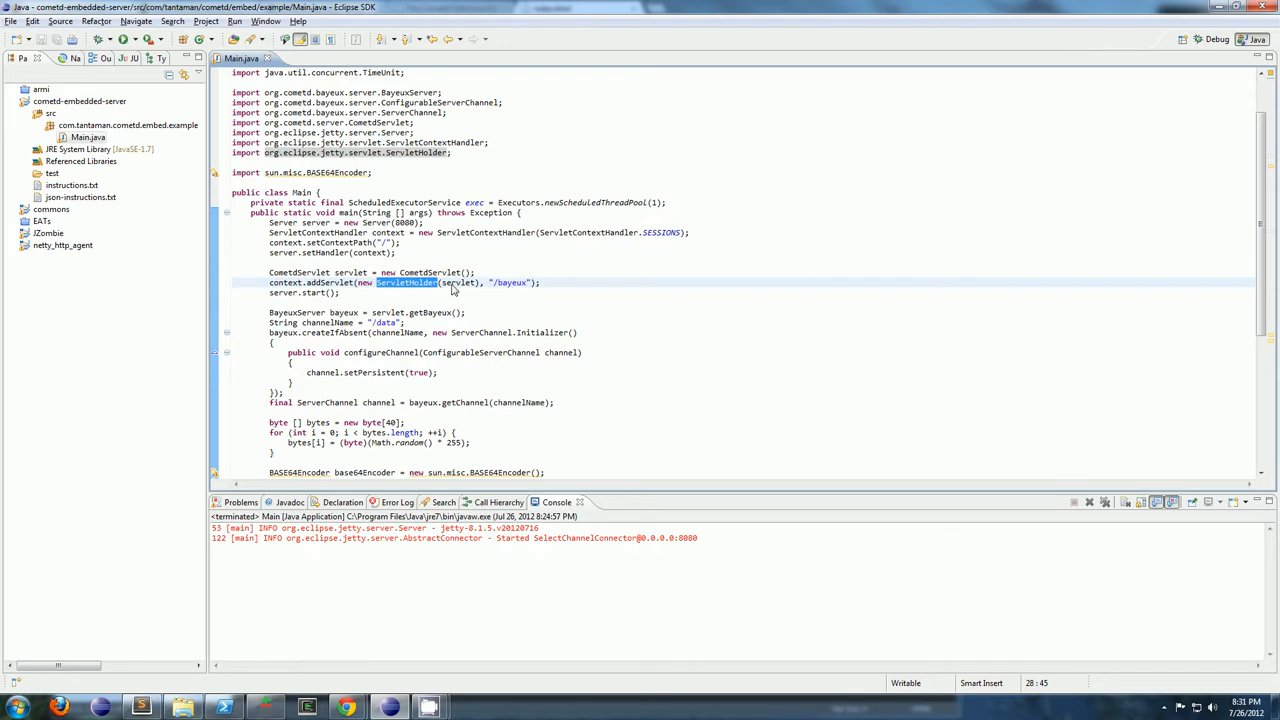
double_click(508, 282)
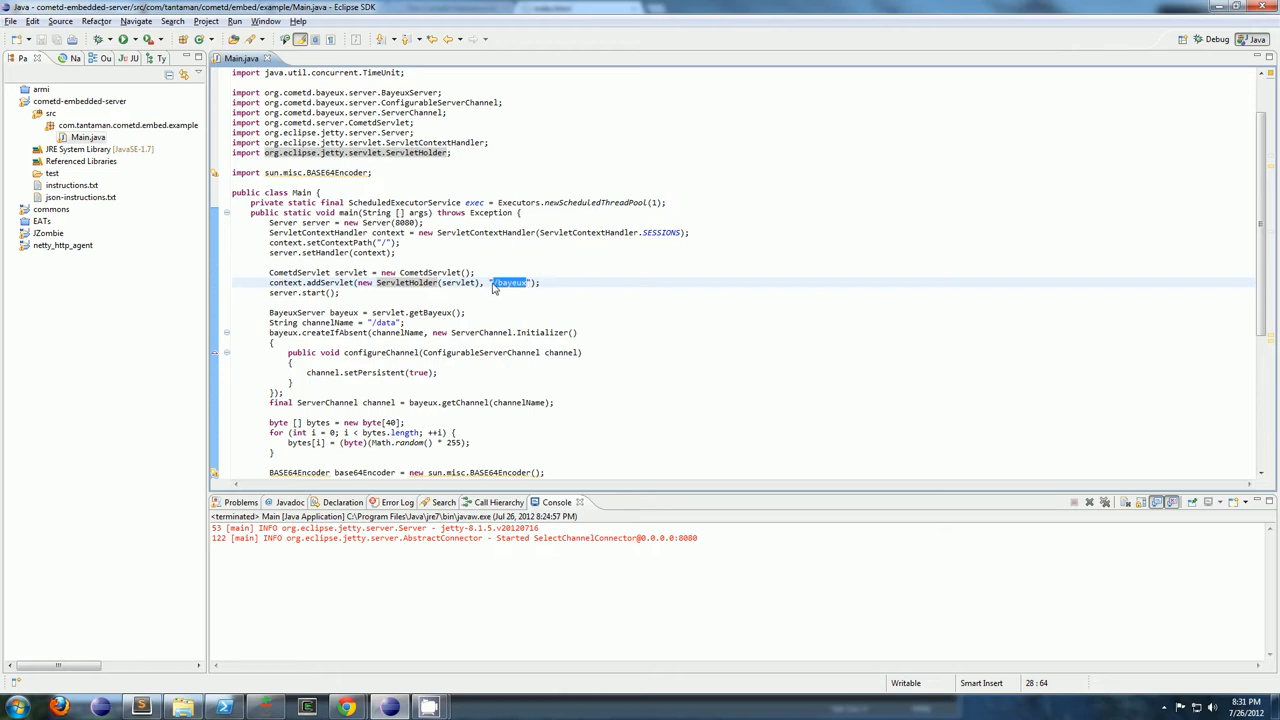
mouse_move(522, 289)
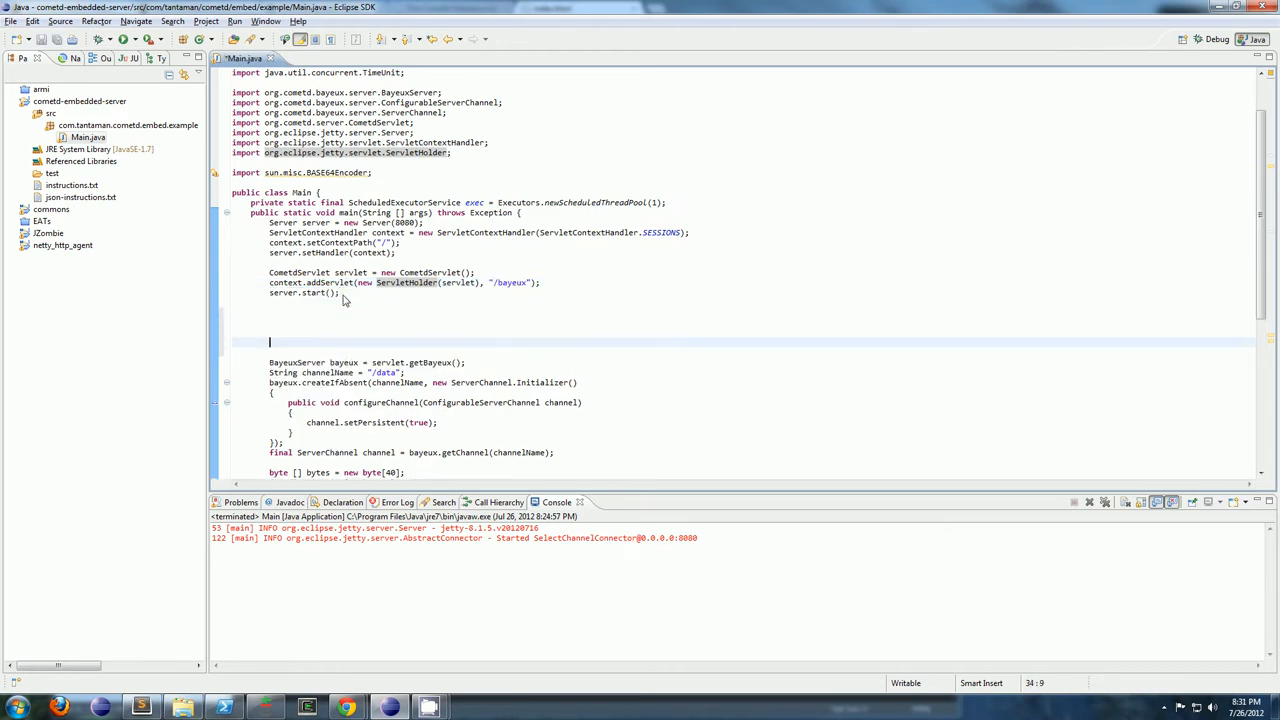
Walk through the server setup, channelName, createIfAbsent and setPersistent lines of the /data channel
left_click_drag(269, 222, 340, 293)
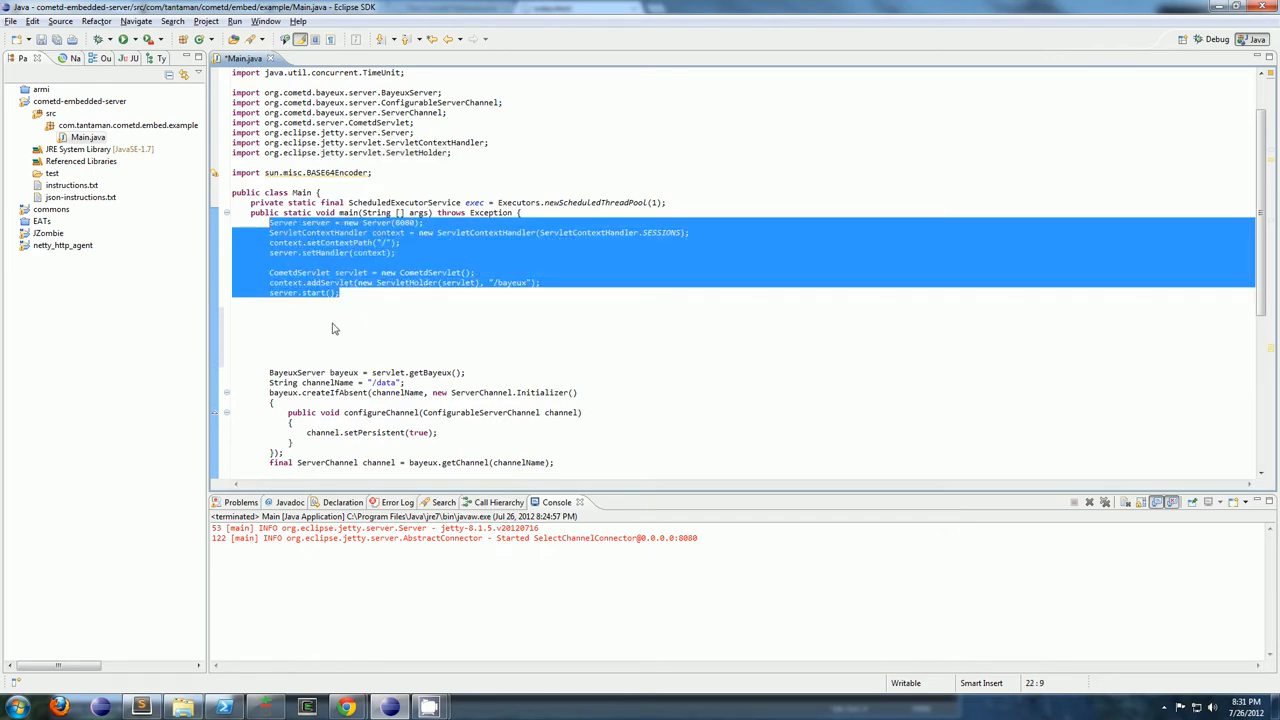
mouse_move(341, 347)
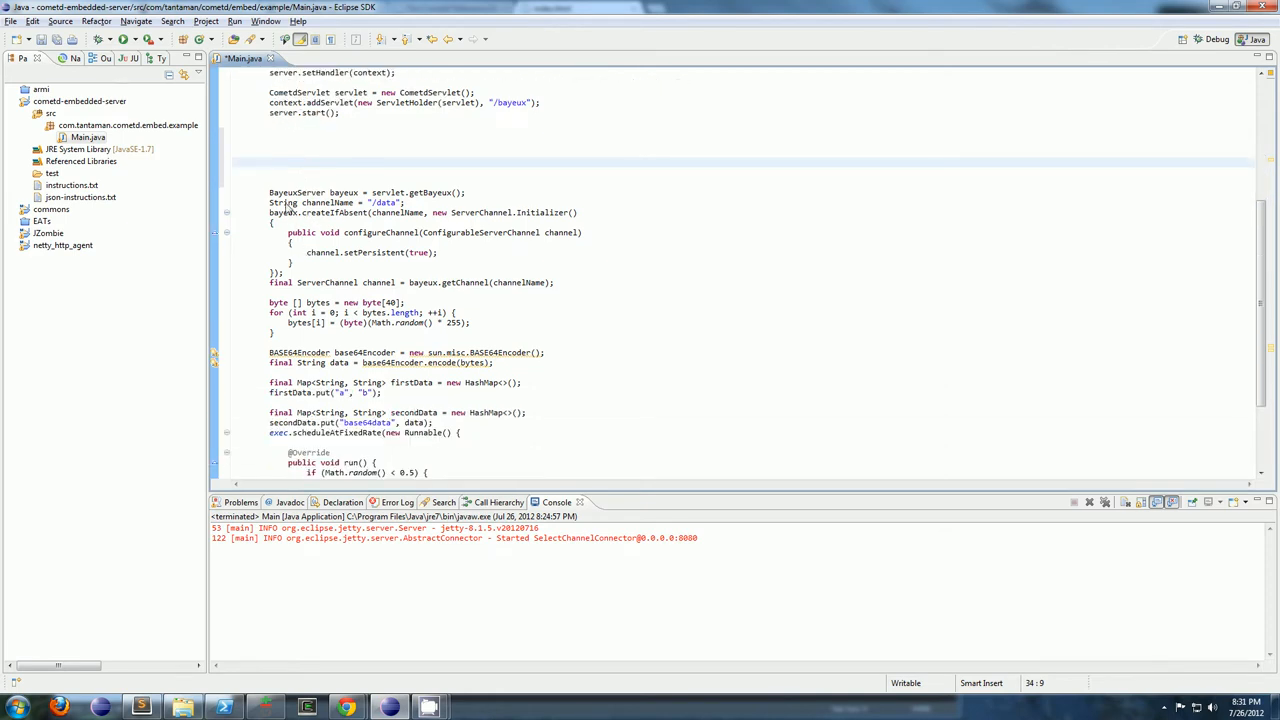
double_click(385, 192)
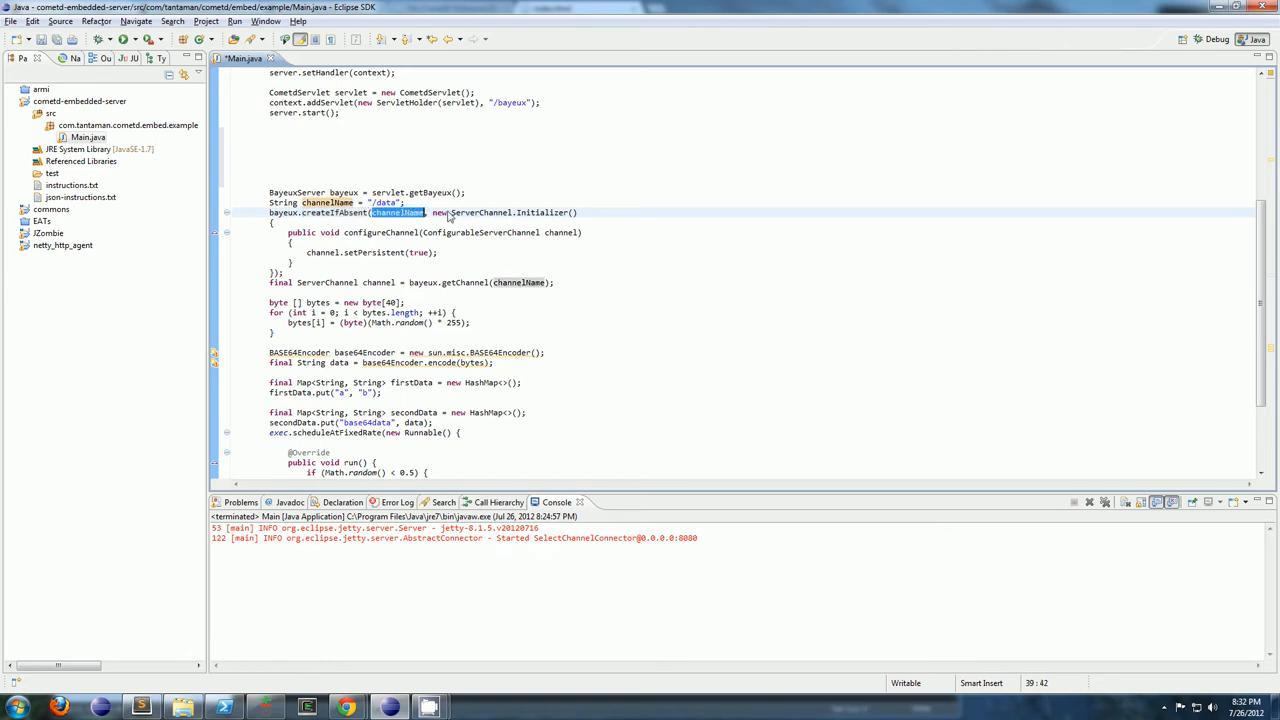
mouse_move(432, 215)
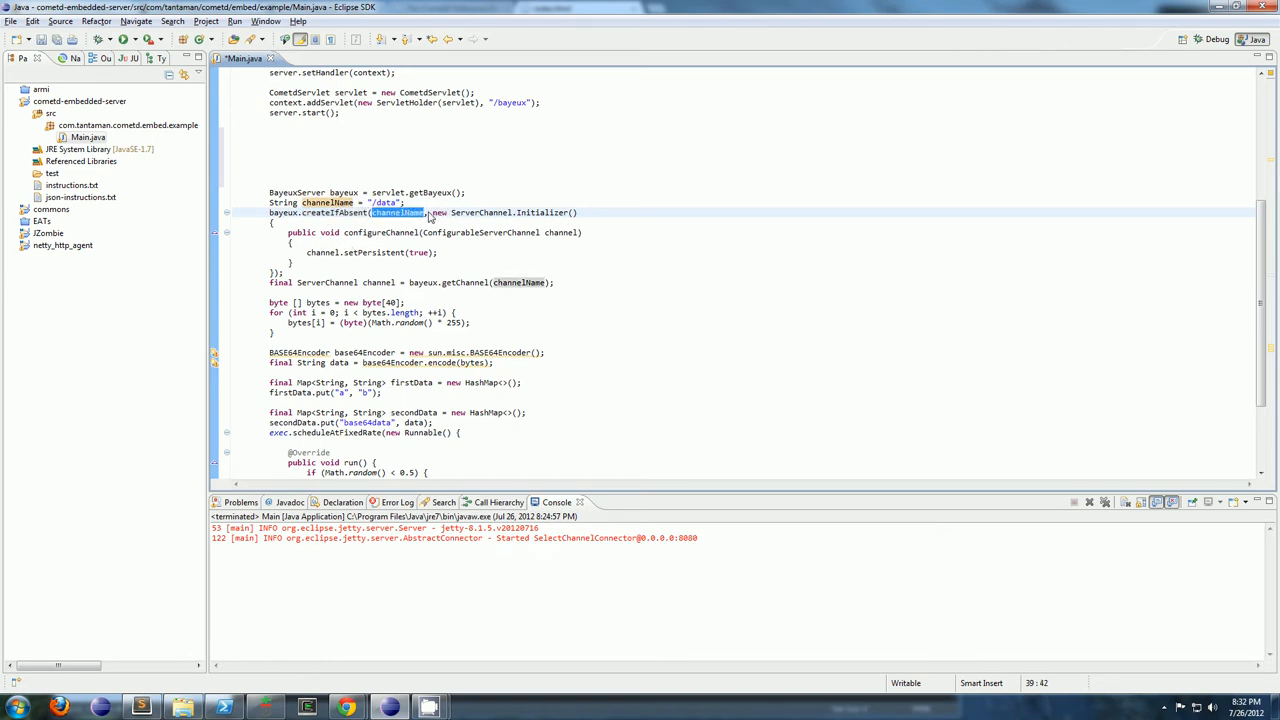
left_click_drag(427, 212, 284, 273)
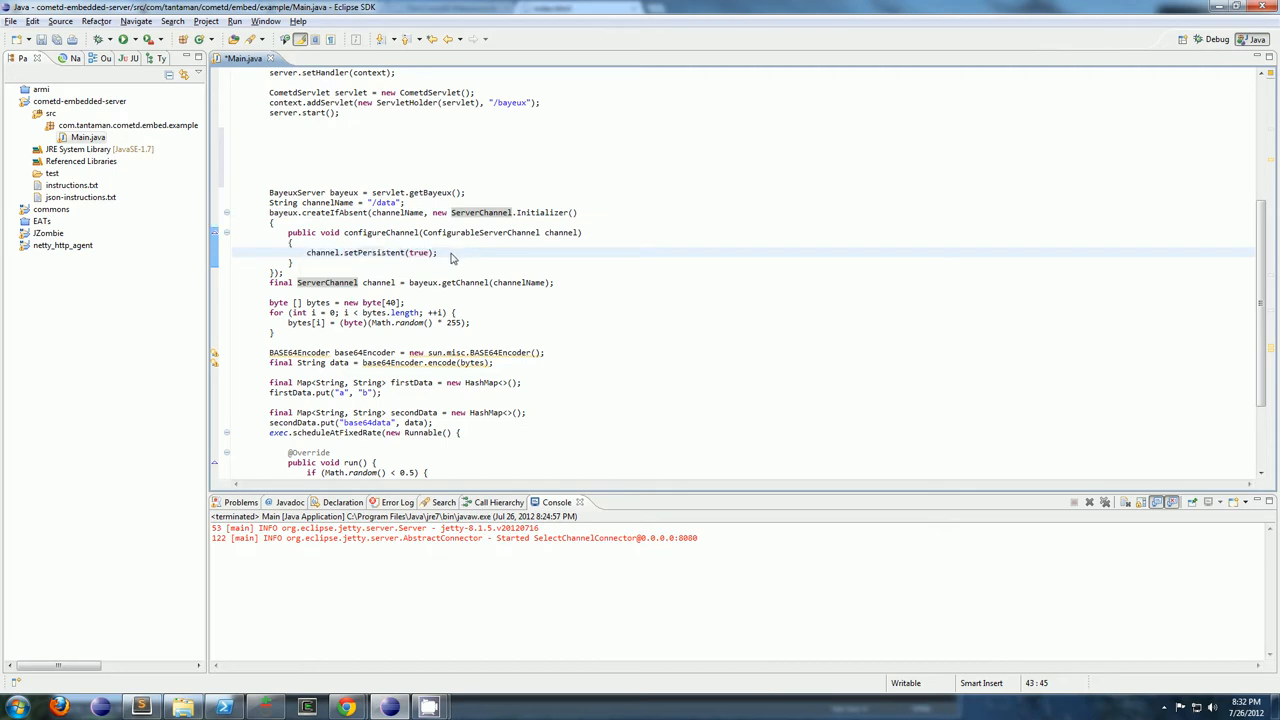
triple_click(370, 252)
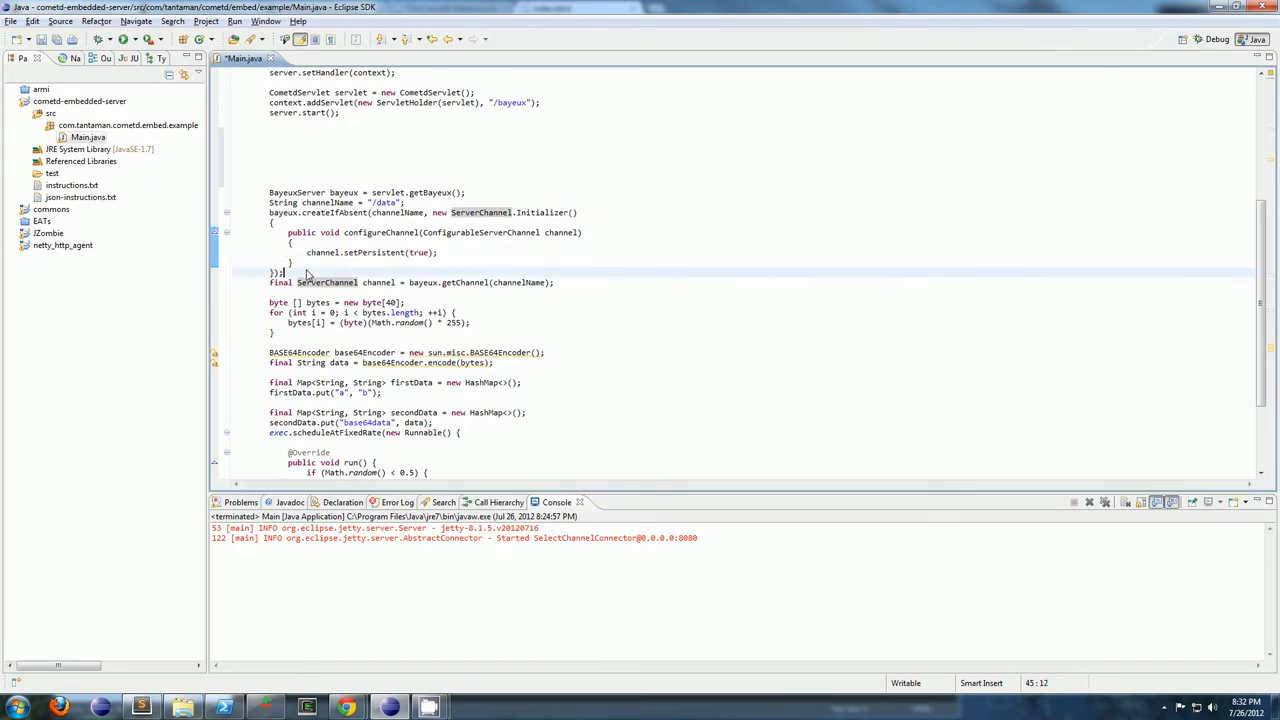
left_click(367, 282)
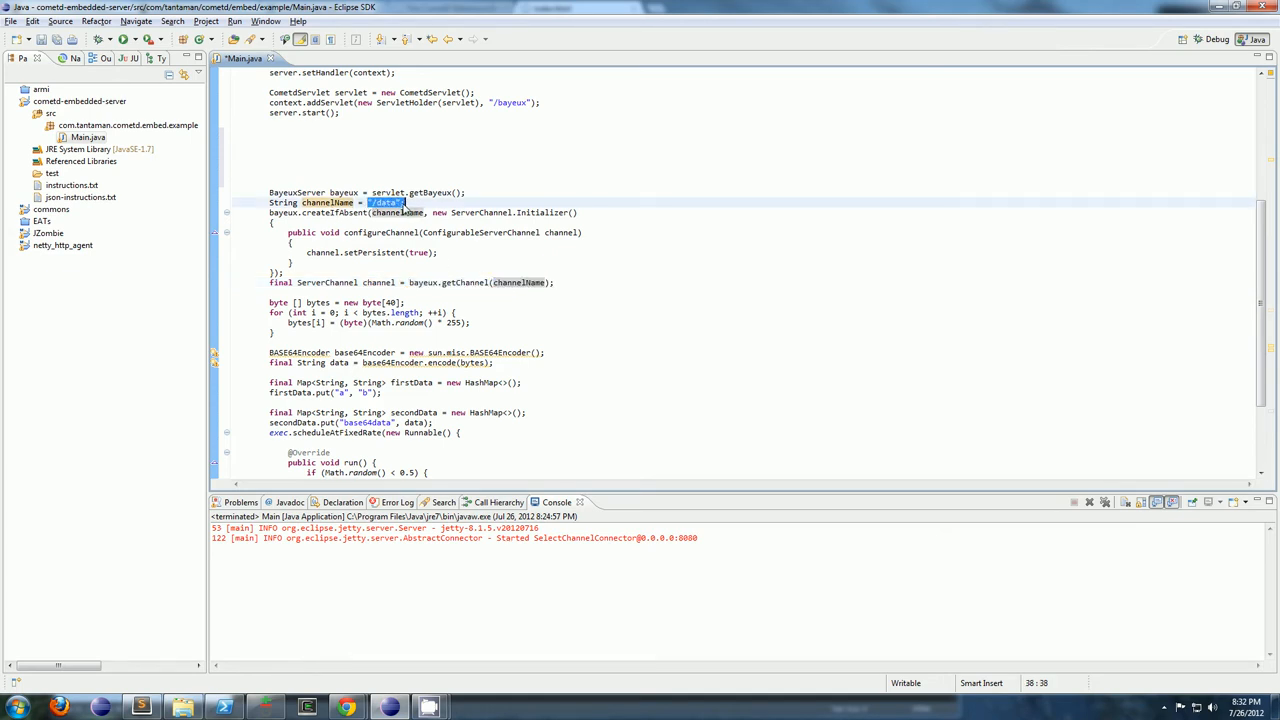
scroll("down", 3)
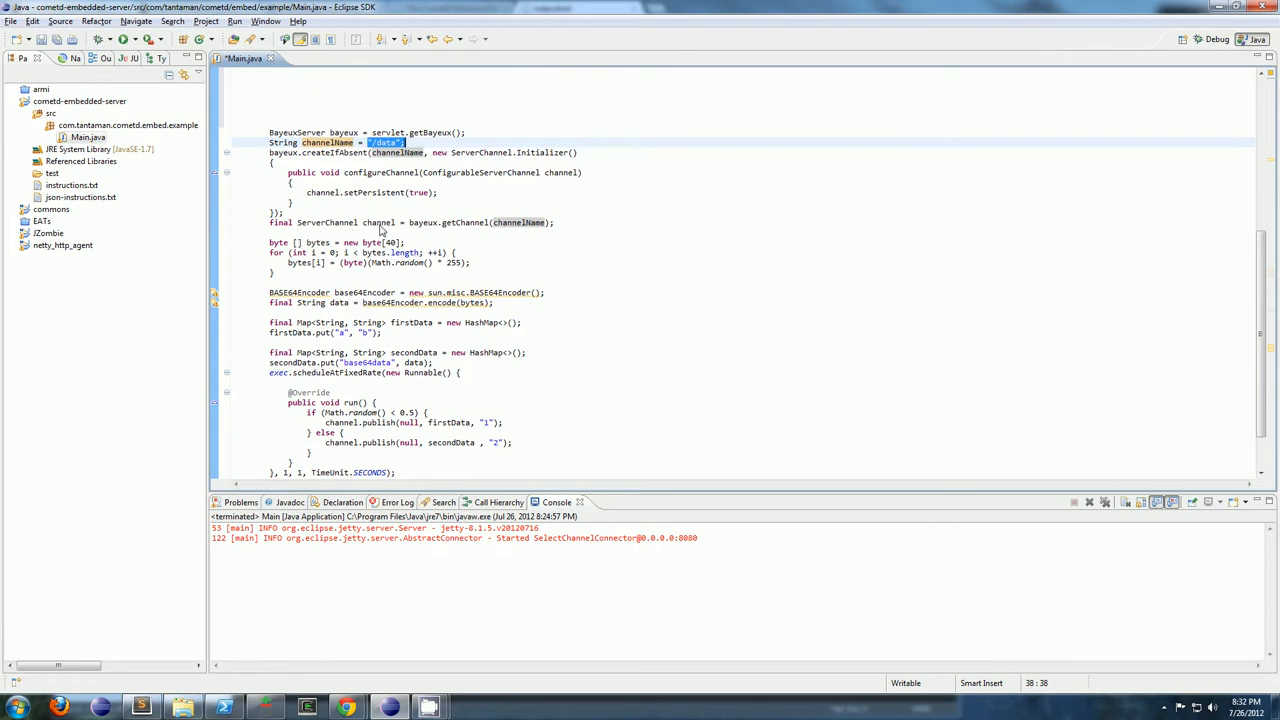
mouse_move(390, 192)
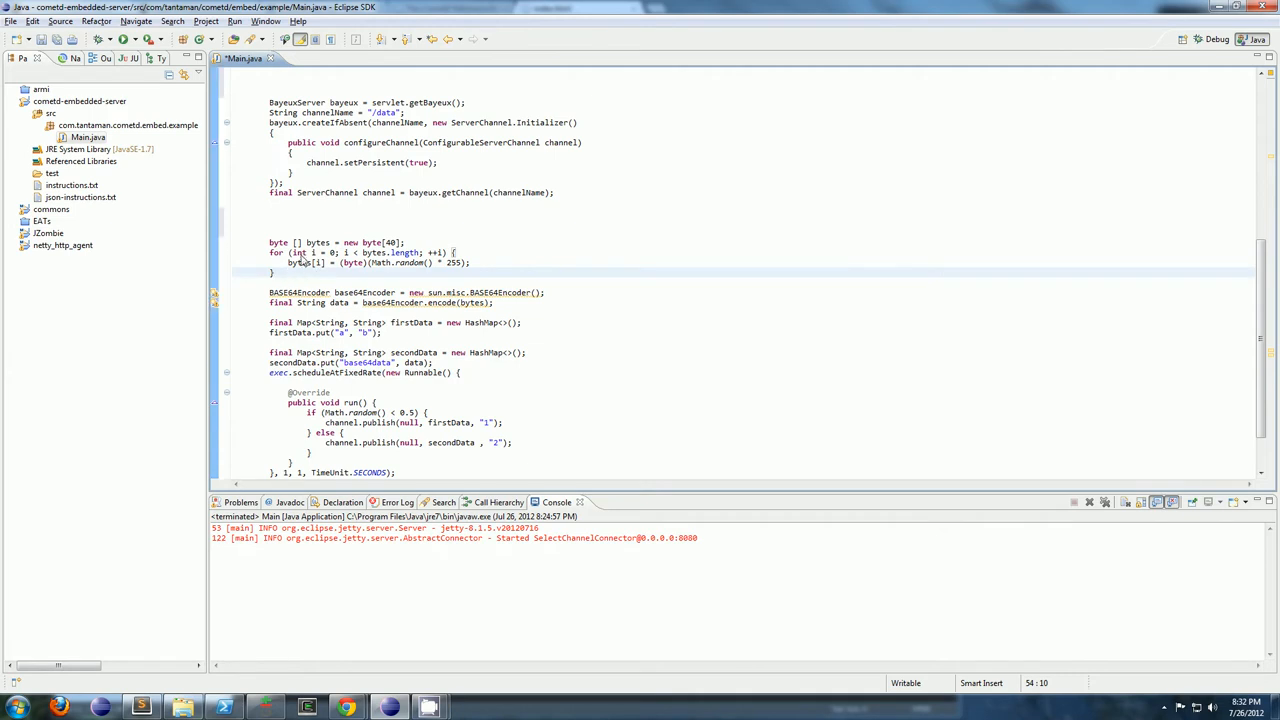
mouse_move(360, 275)
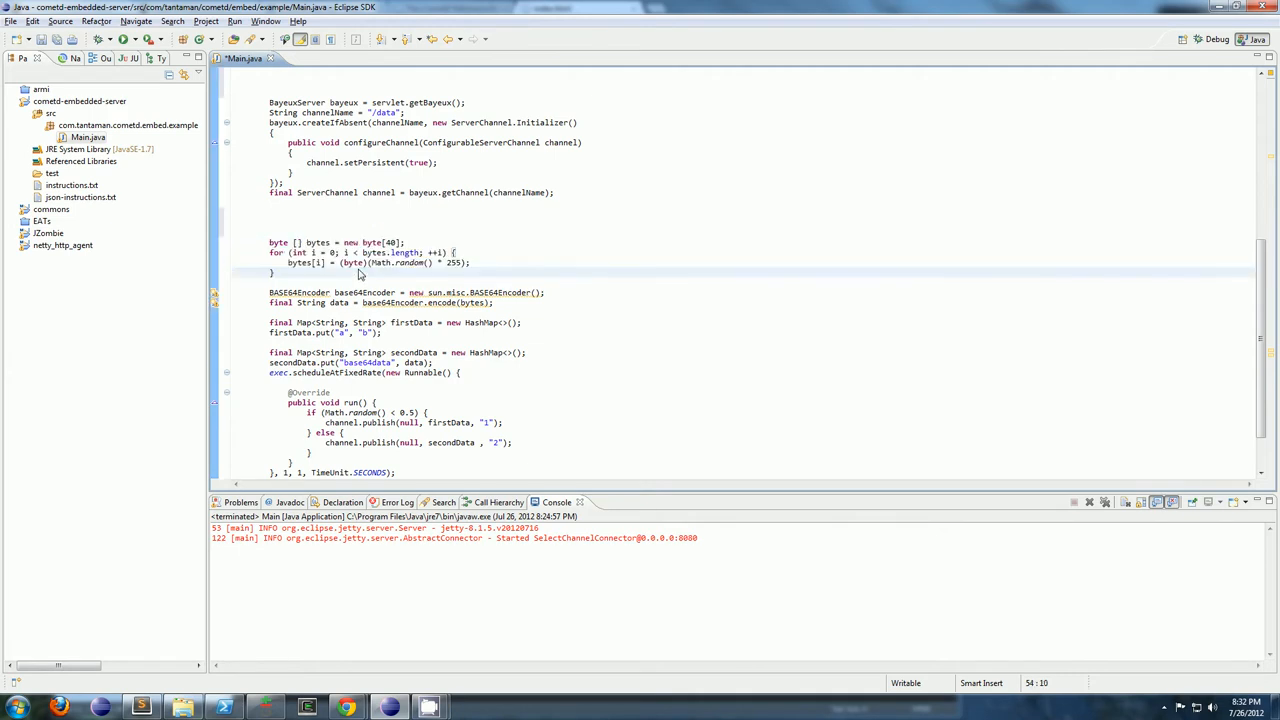
double_click(298, 262)
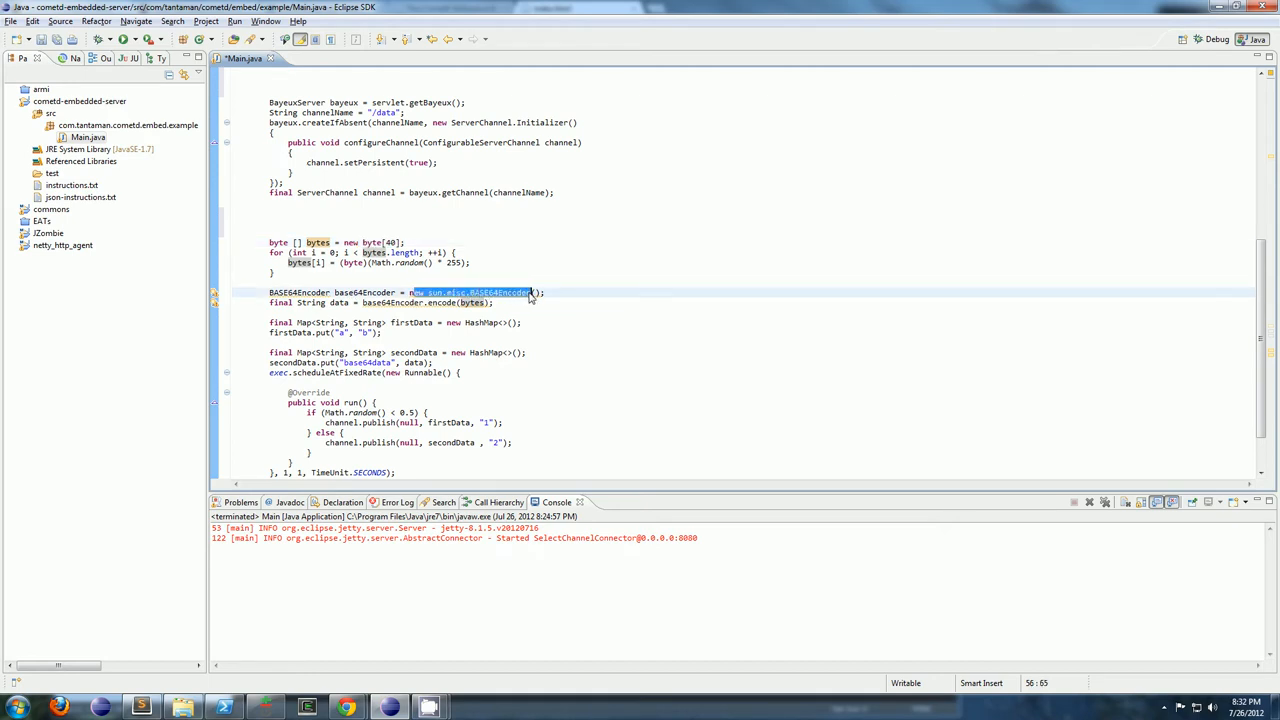
mouse_move(490, 293)
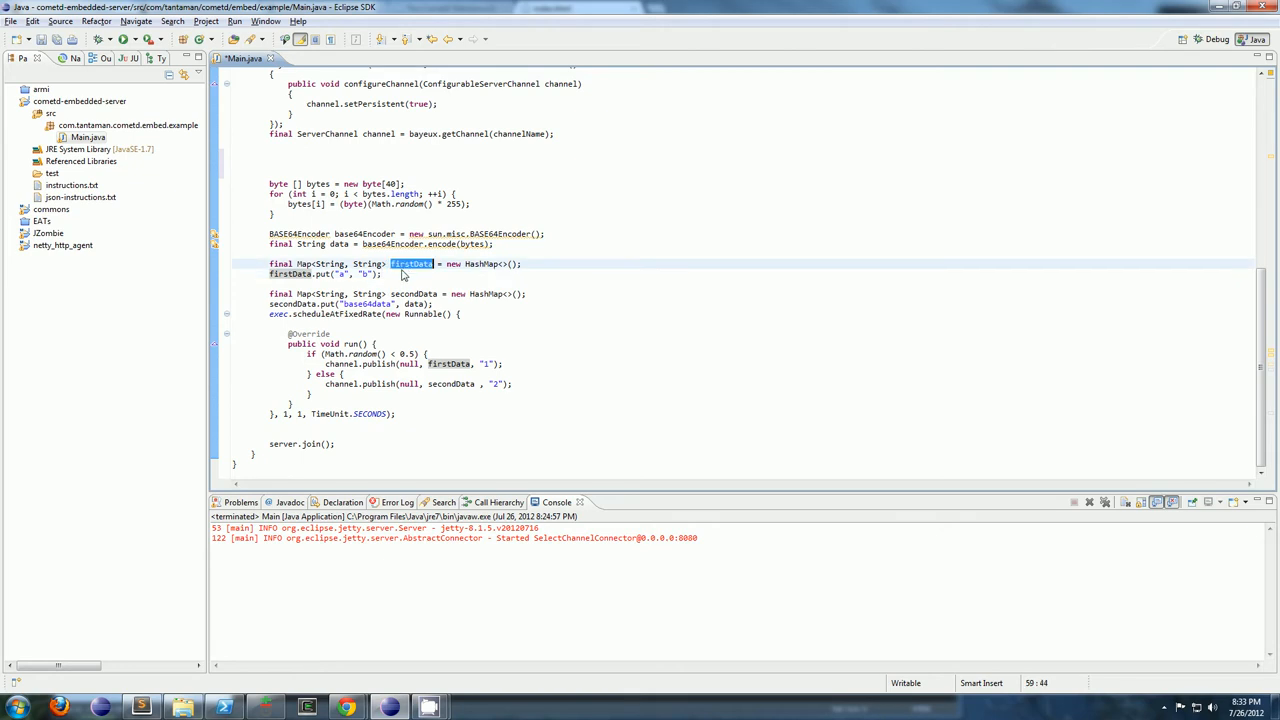
mouse_move(432, 280)
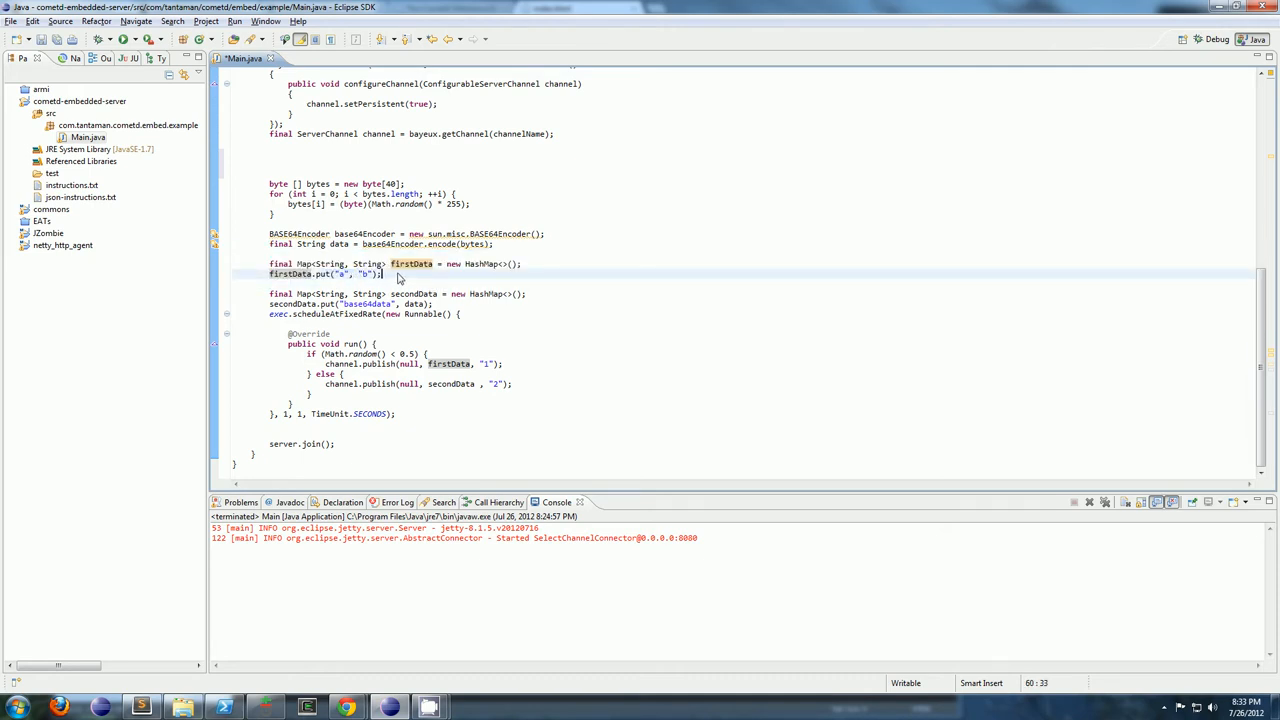
Type a temporary /* { a: "b" } */ example comment and select its JSON
type("/*")
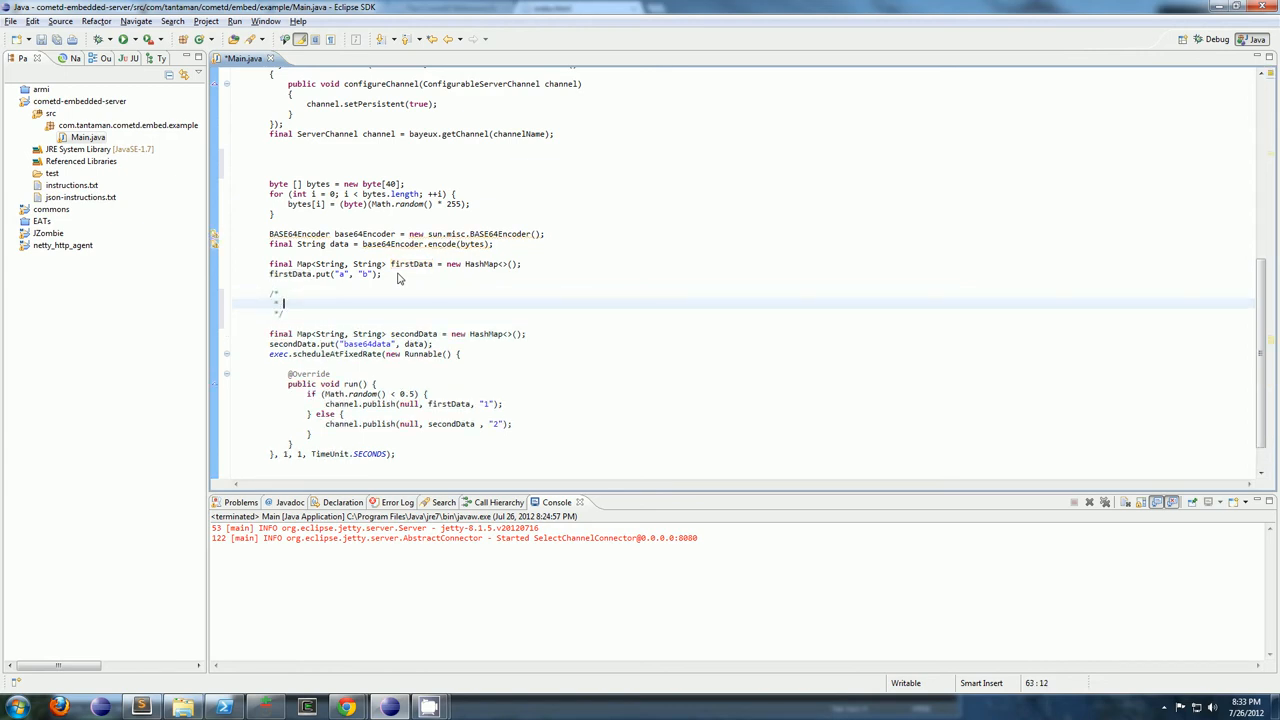
type("{ a: \"b")
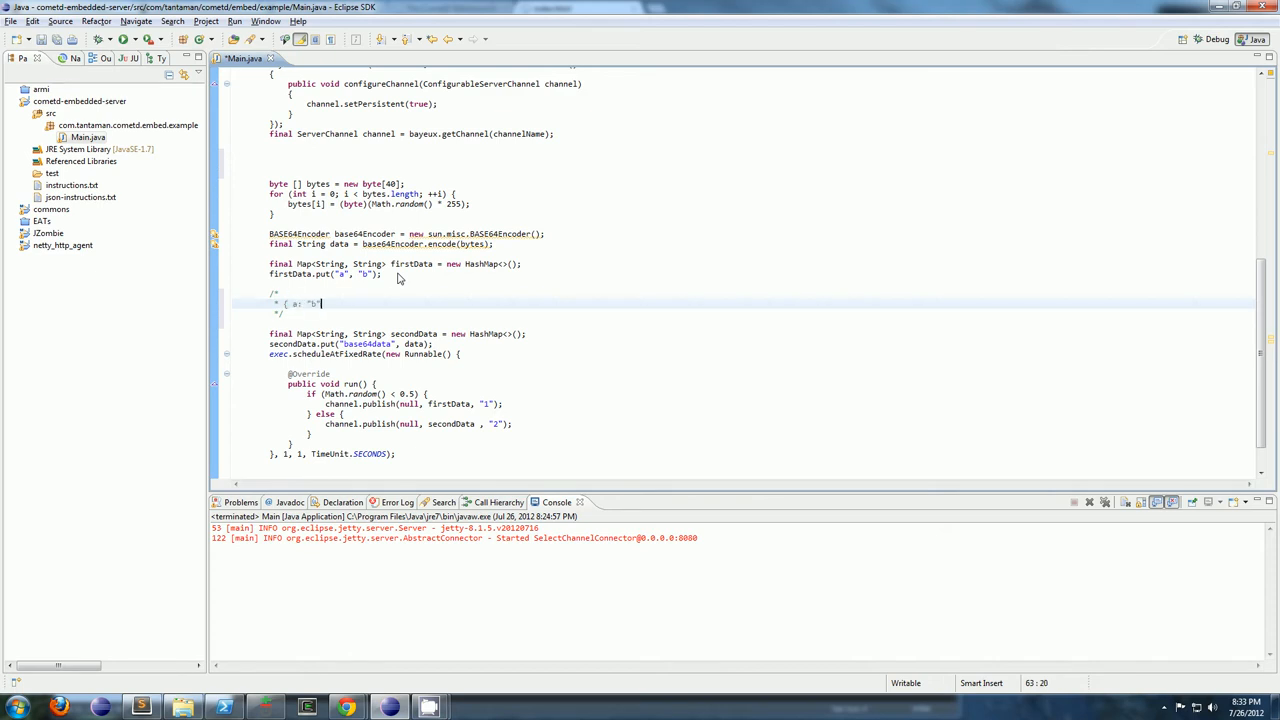
double_click(305, 303)
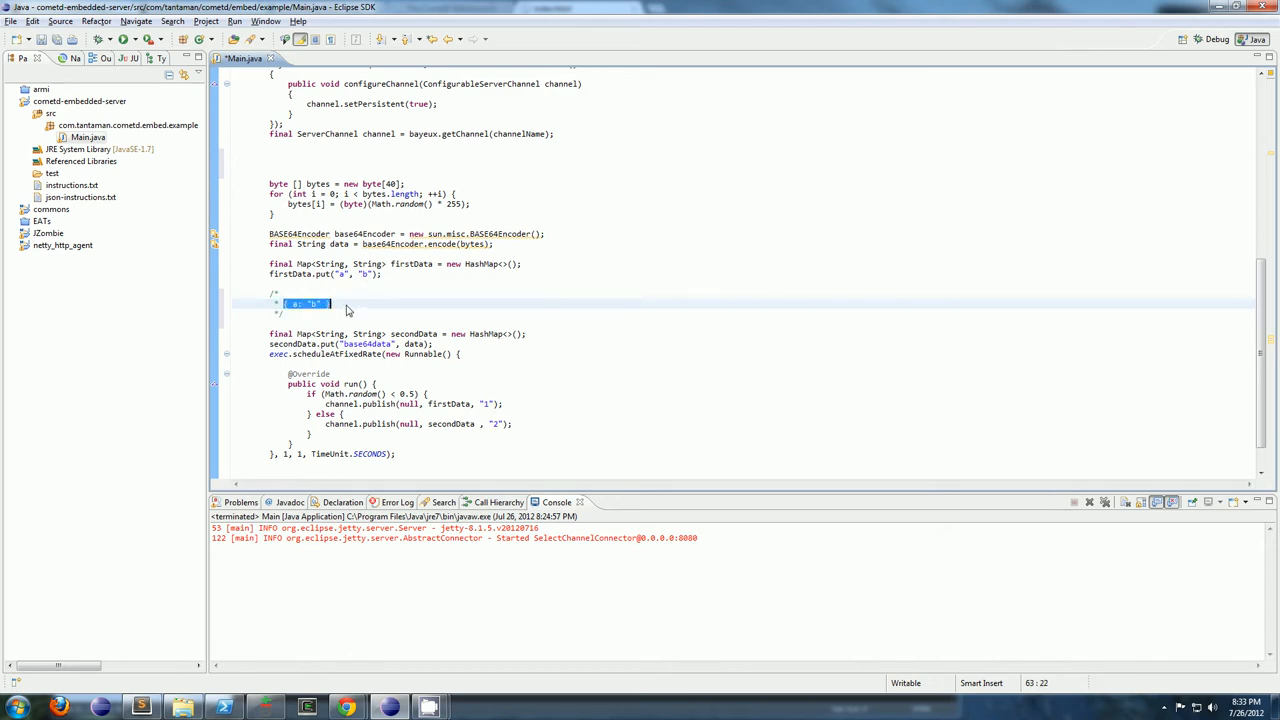
left_click(320, 303)
type("firstData.put(\"something\", \"val\");")
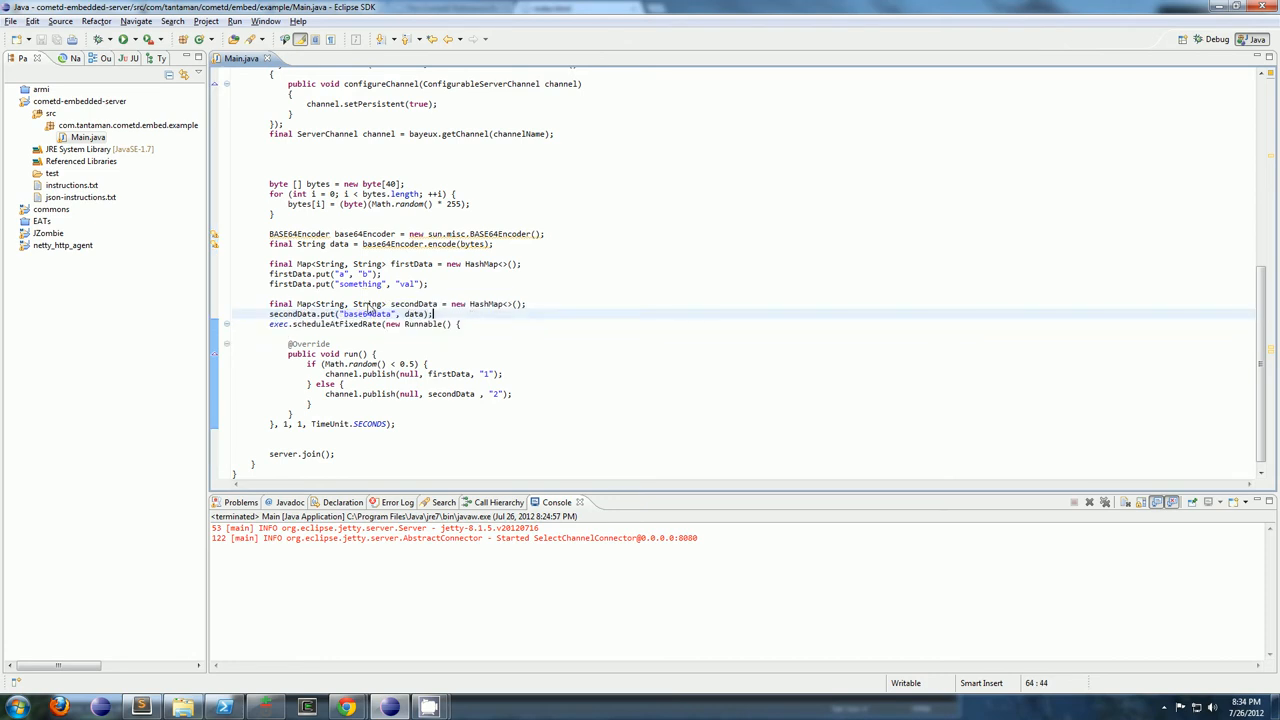
Select the base64data key of the secondData map
double_click(341, 244)
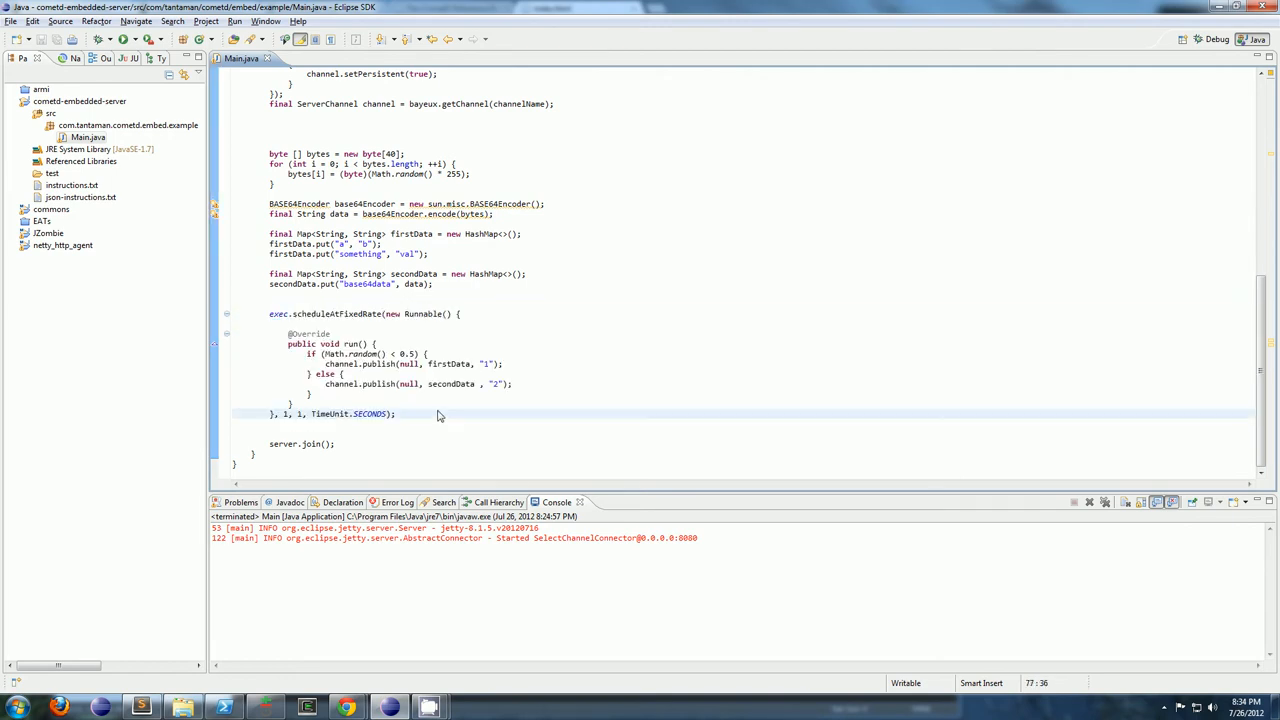
mouse_move(328, 322)
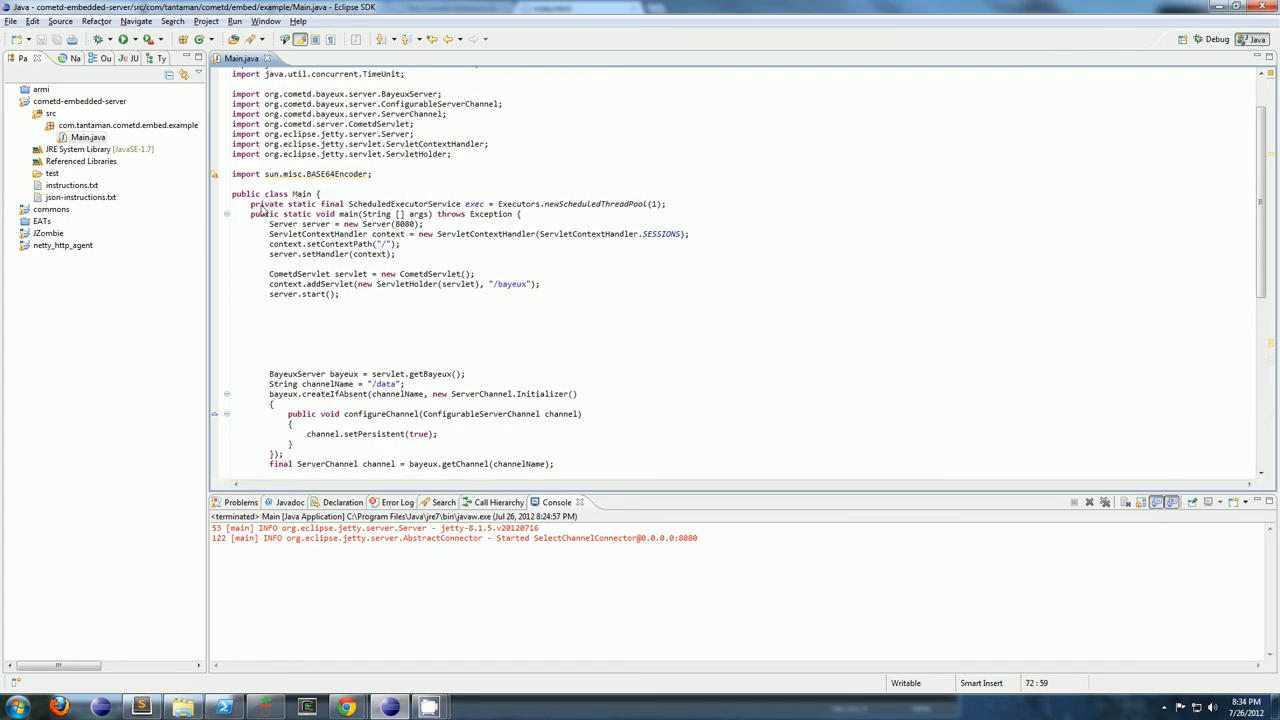
Select and then deselect the server setup and data setup code blocks
left_click_drag(268, 223, 339, 294)
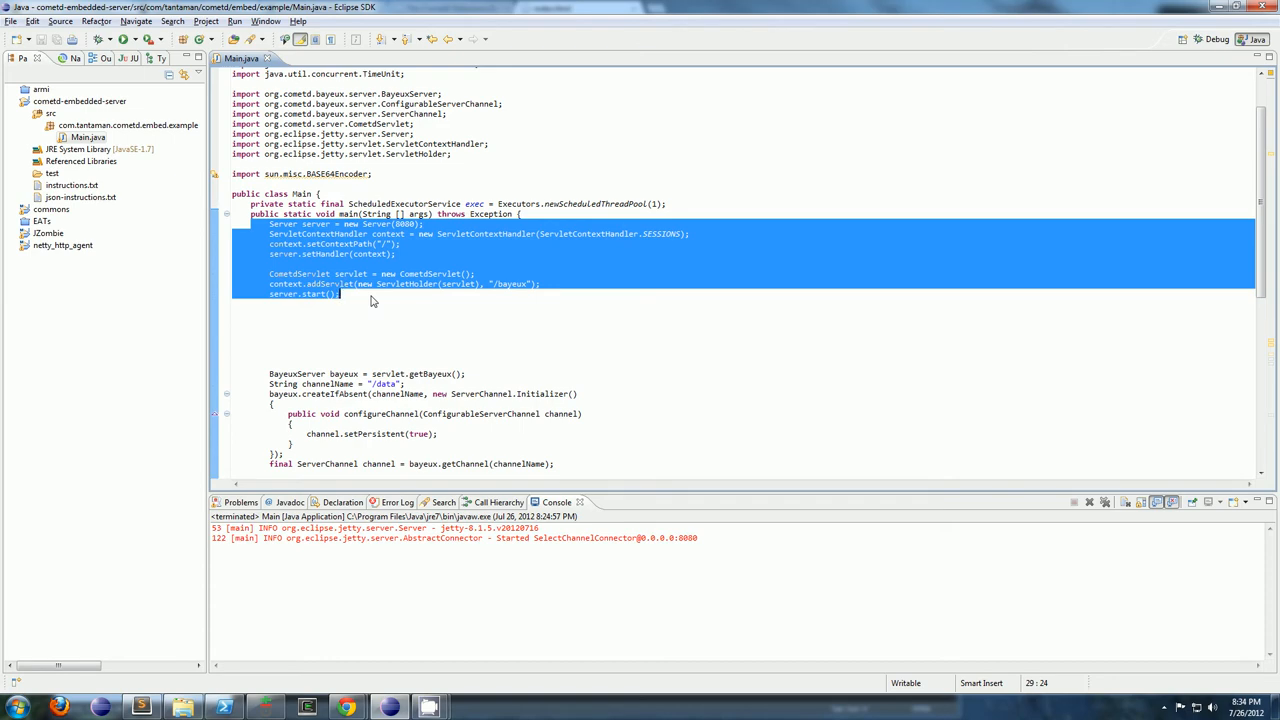
left_click(370, 303)
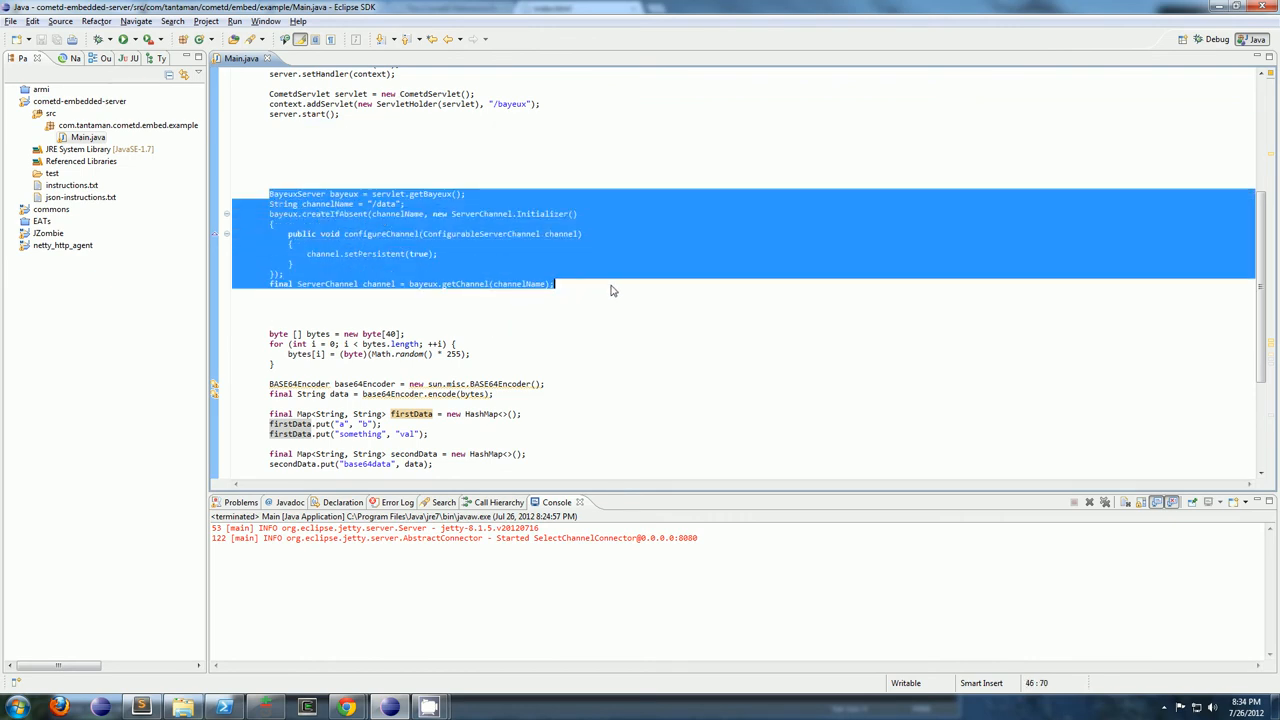
mouse_move(605, 283)
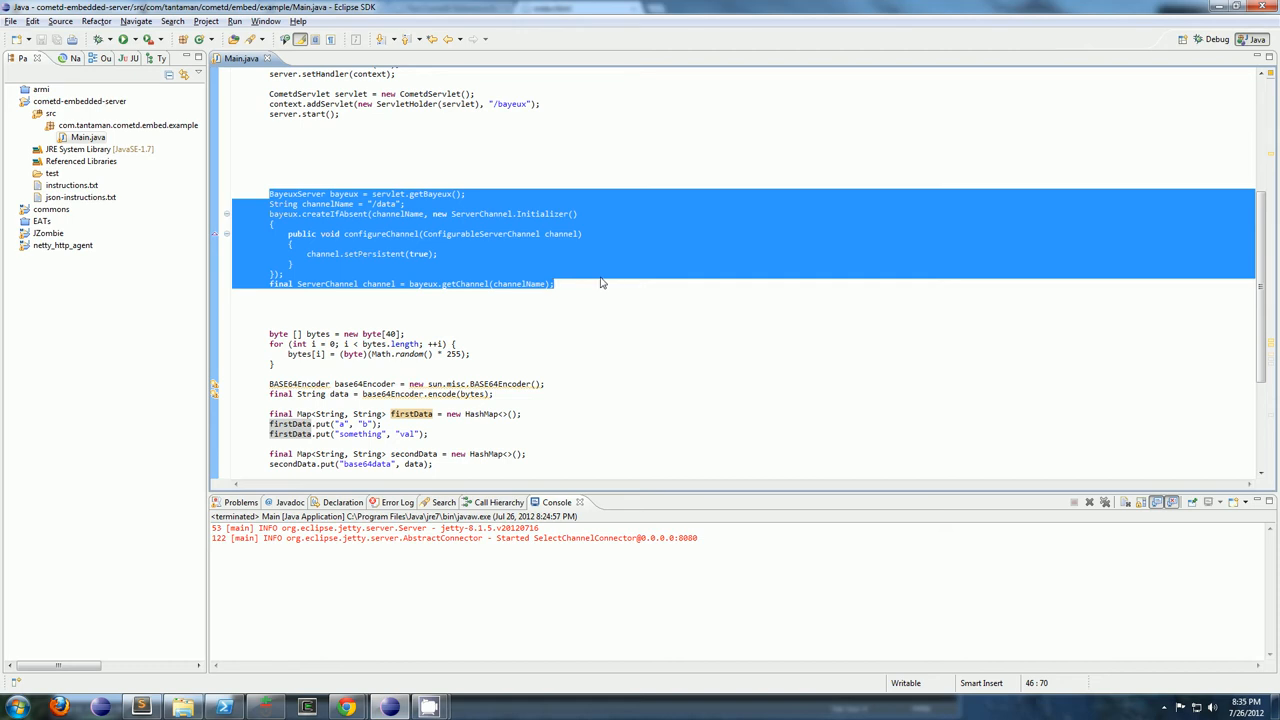
scroll("down", 3)
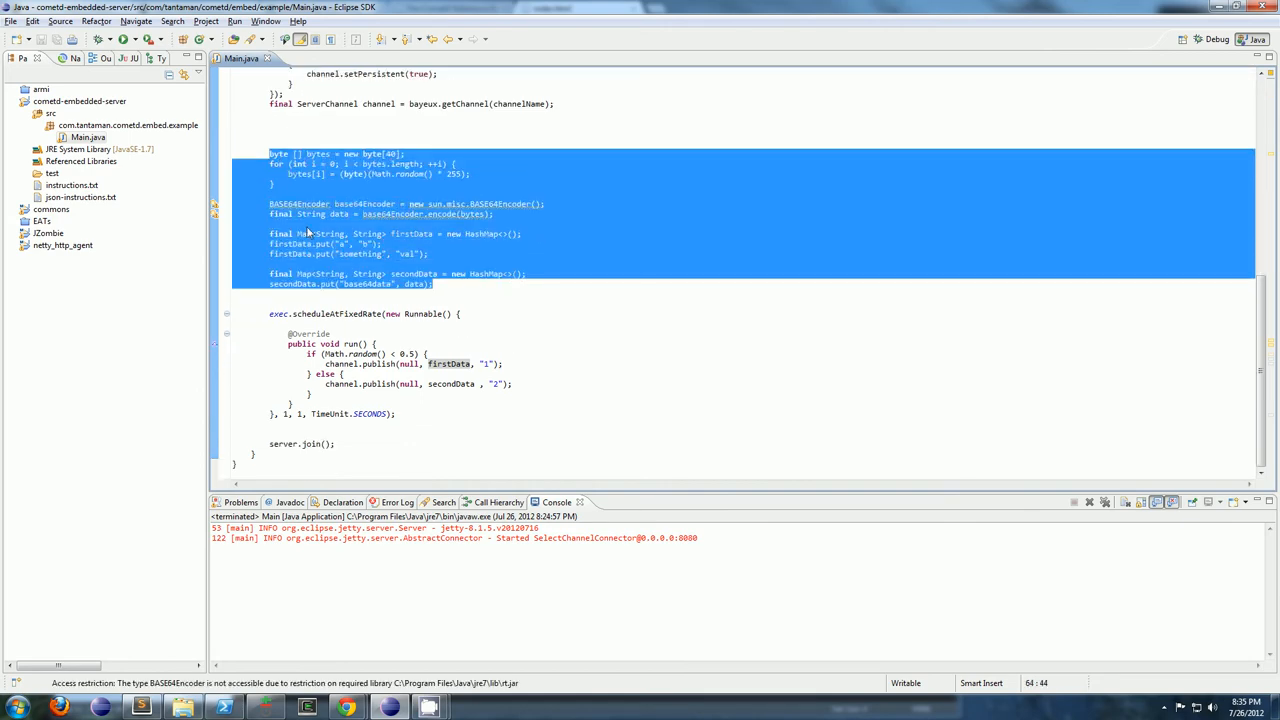
left_click(449, 413)
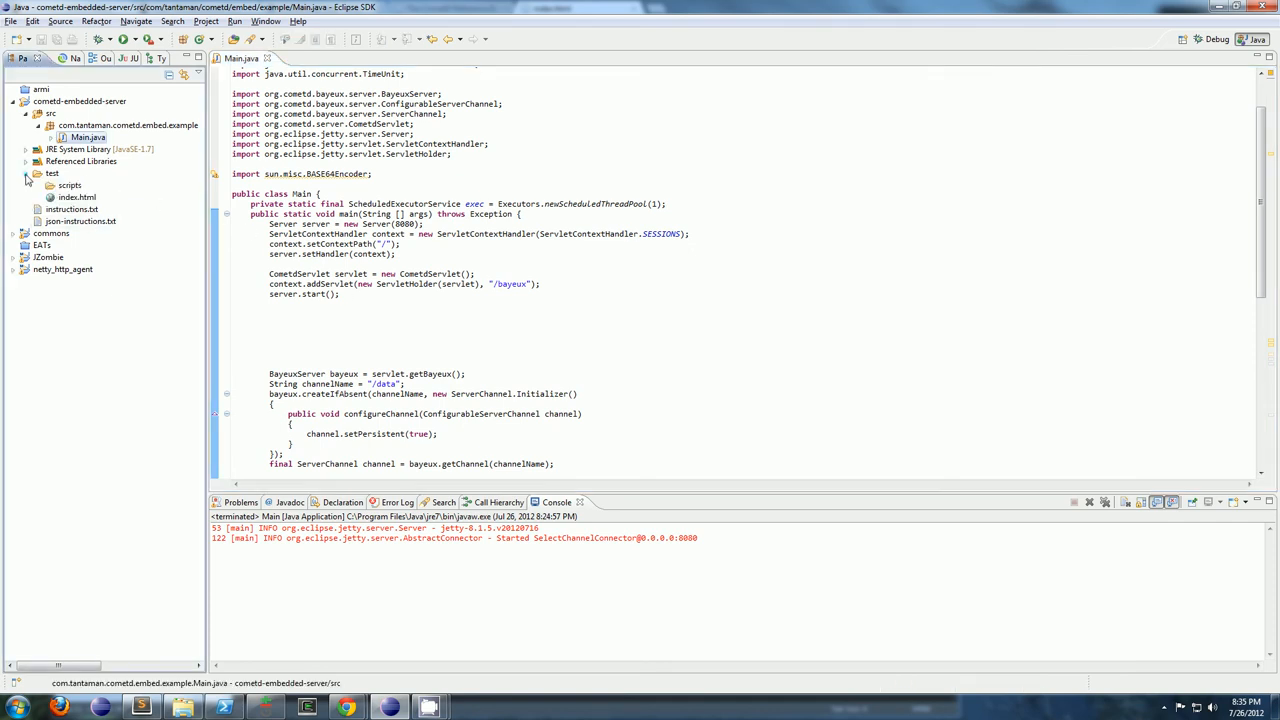
left_click(78, 197)
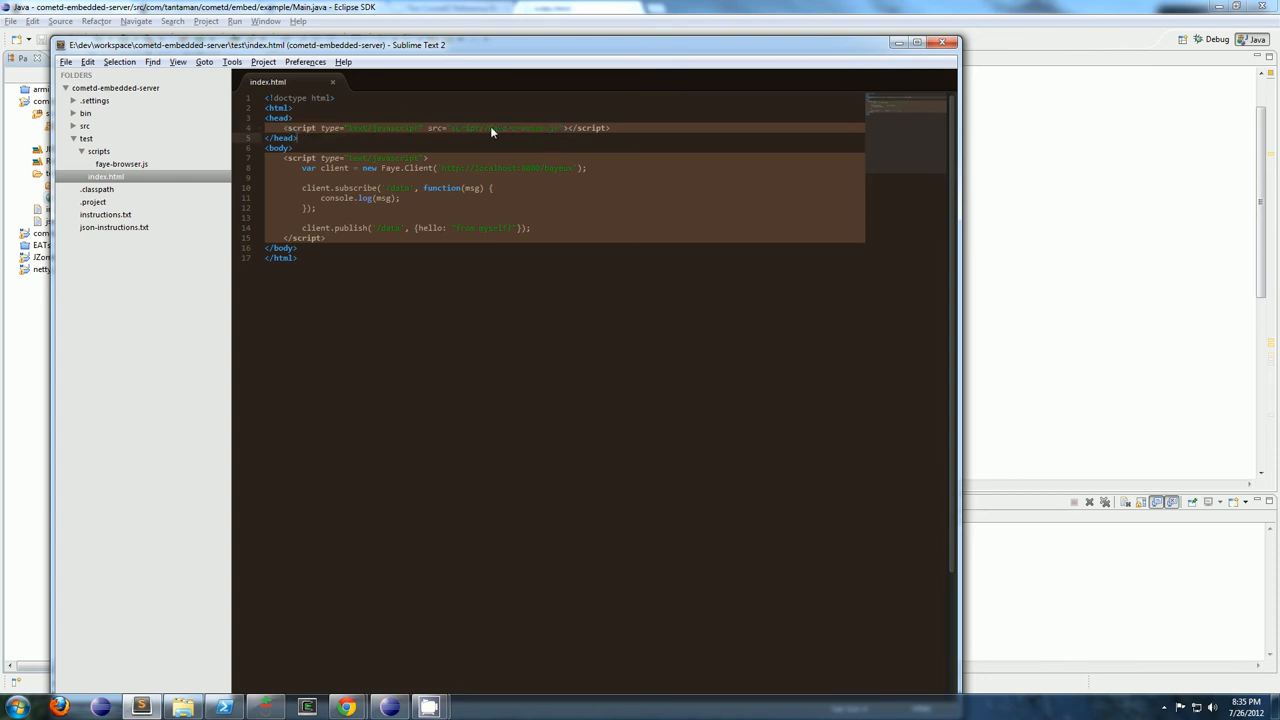
left_click_drag(285, 157, 347, 240)
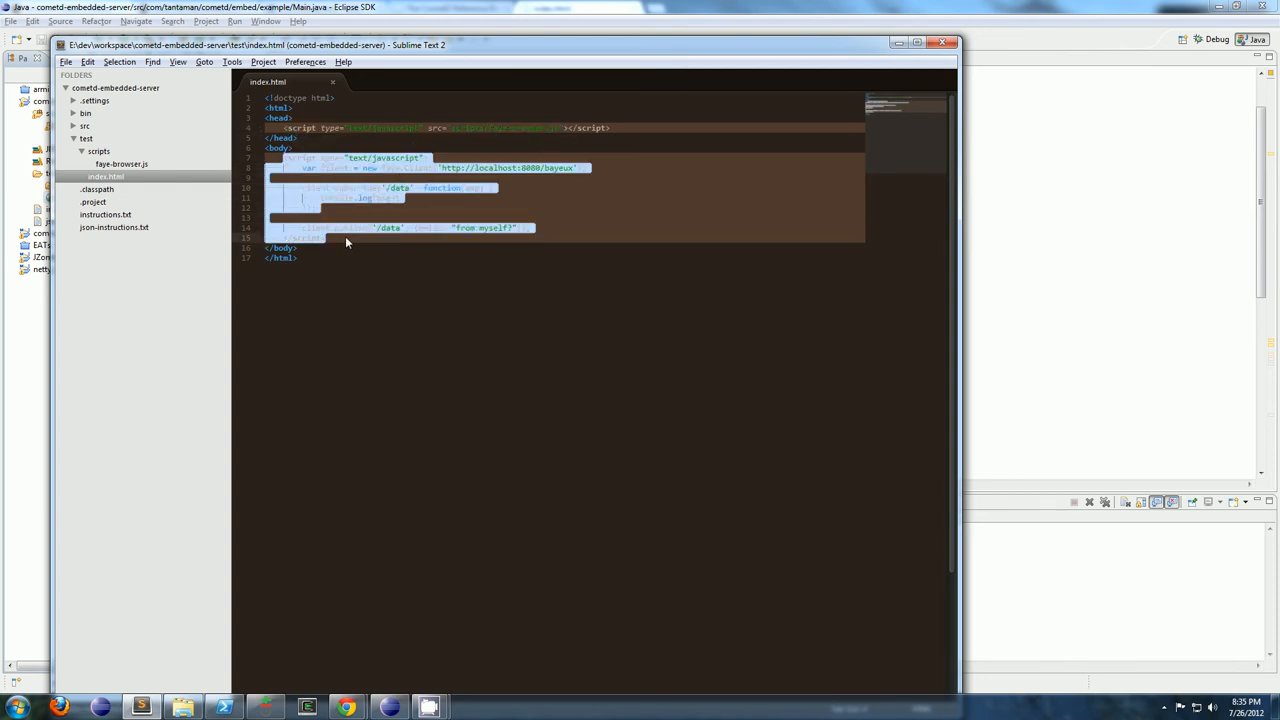
left_click(347, 243)
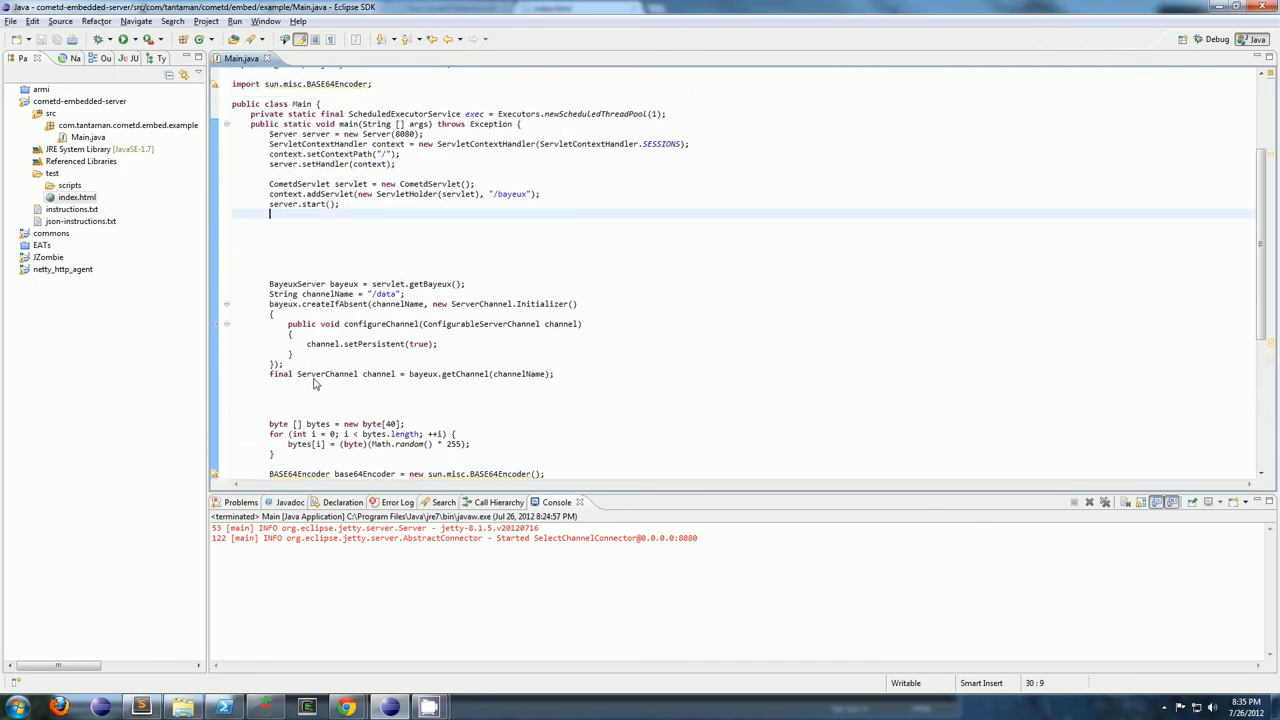
Relaunch the Main server and switch to Chrome showing index.html
scroll("down", 3)
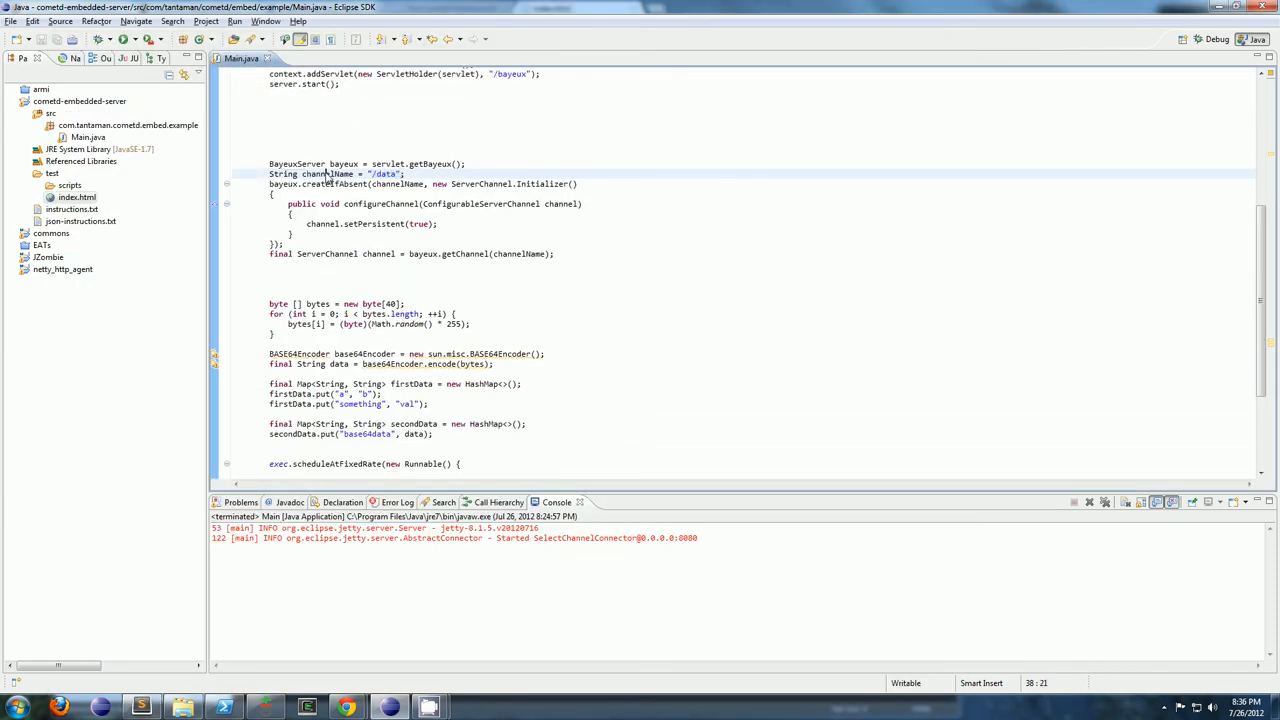
scroll("down", 3)
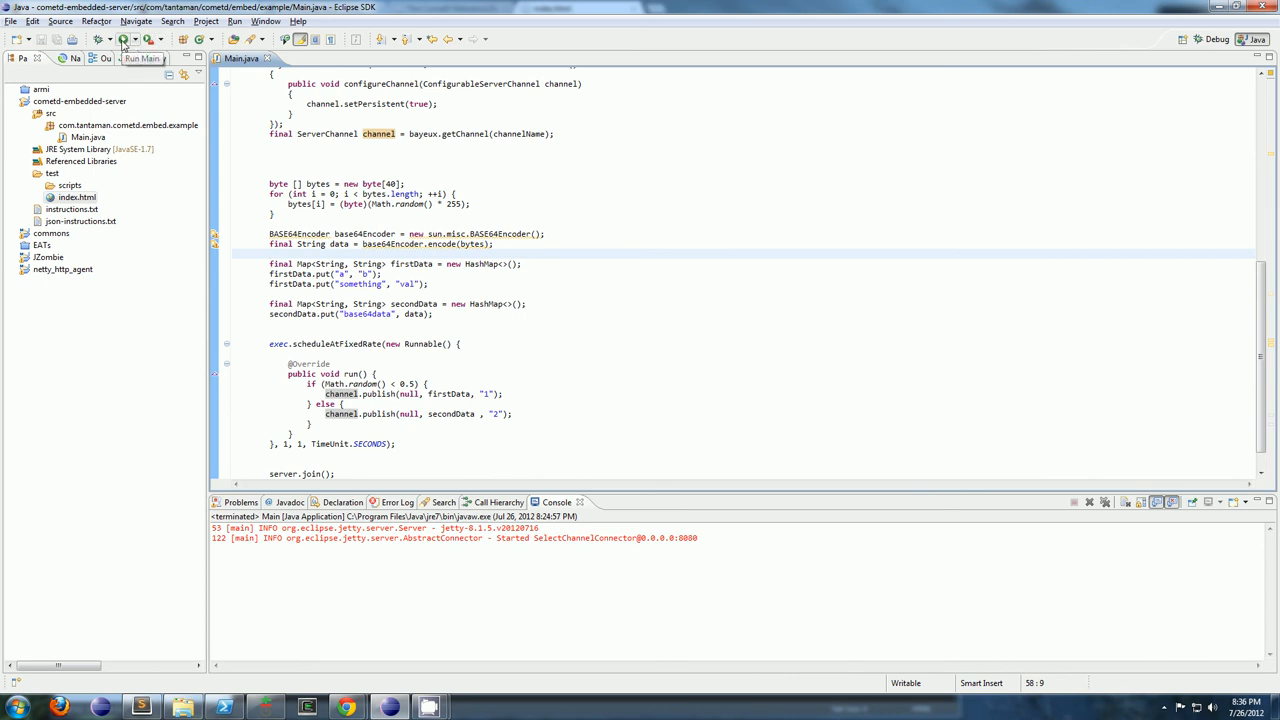
left_click(122, 39)
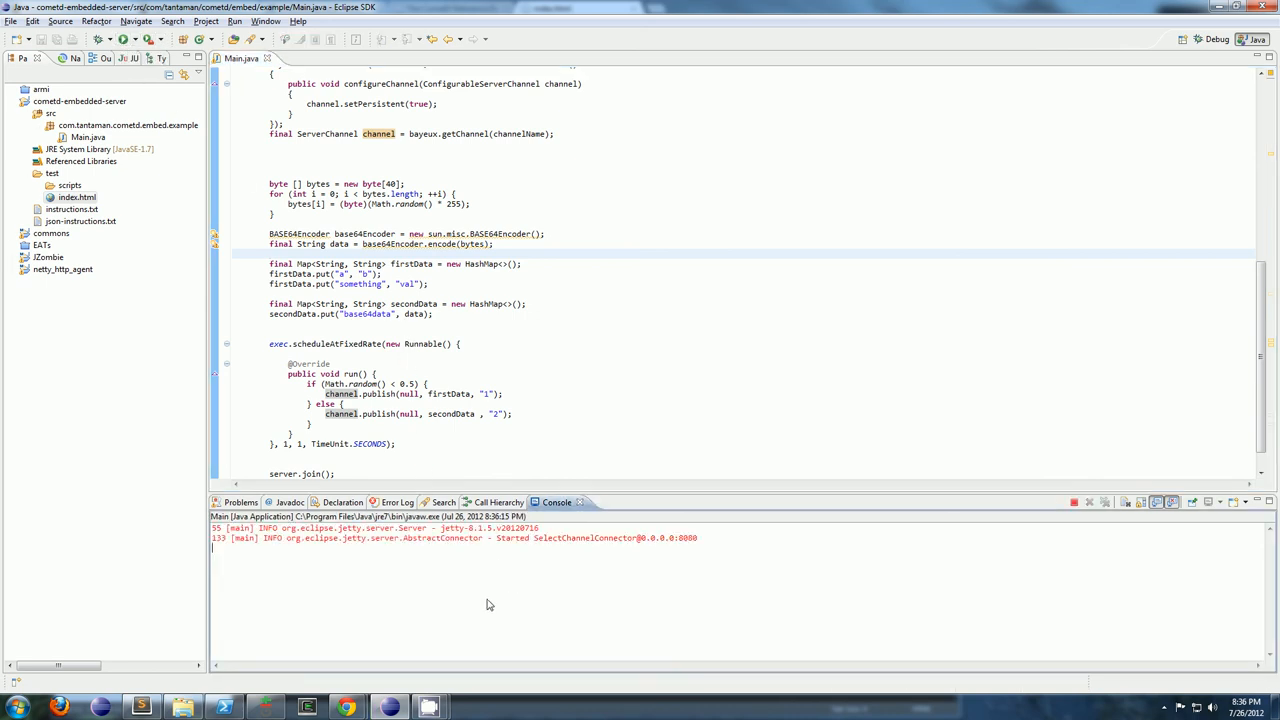
left_click(345, 707)
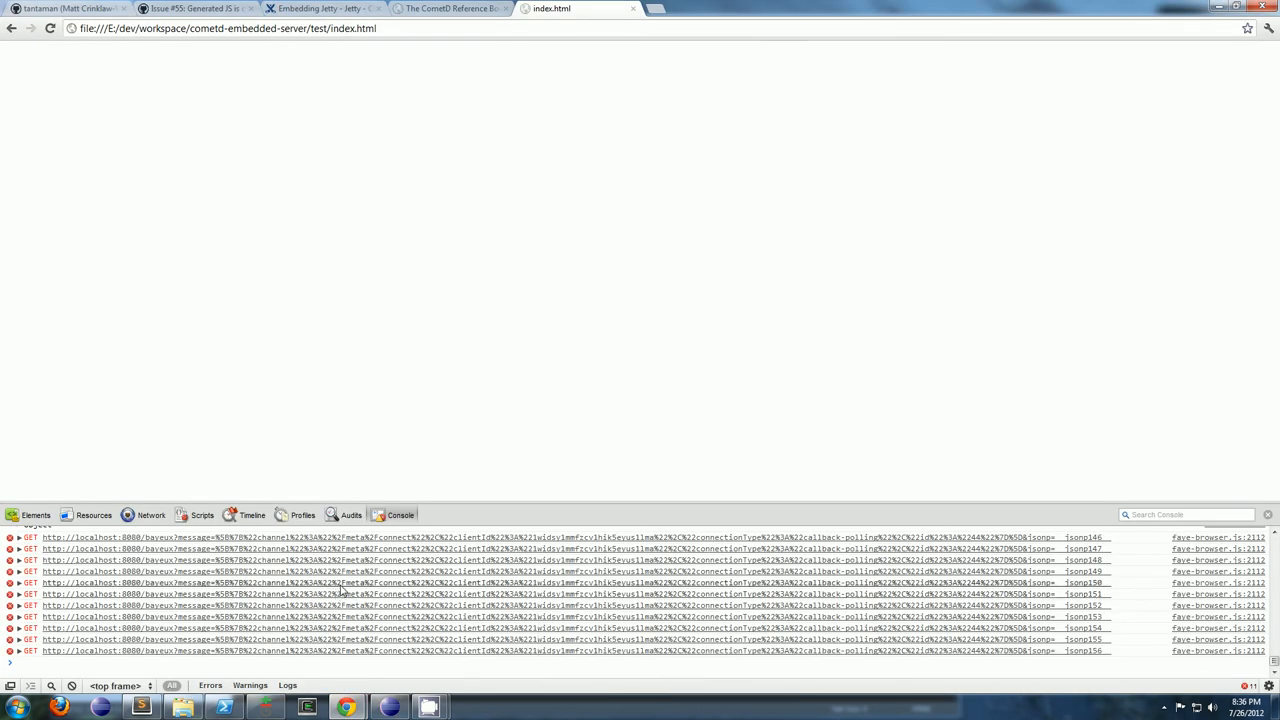